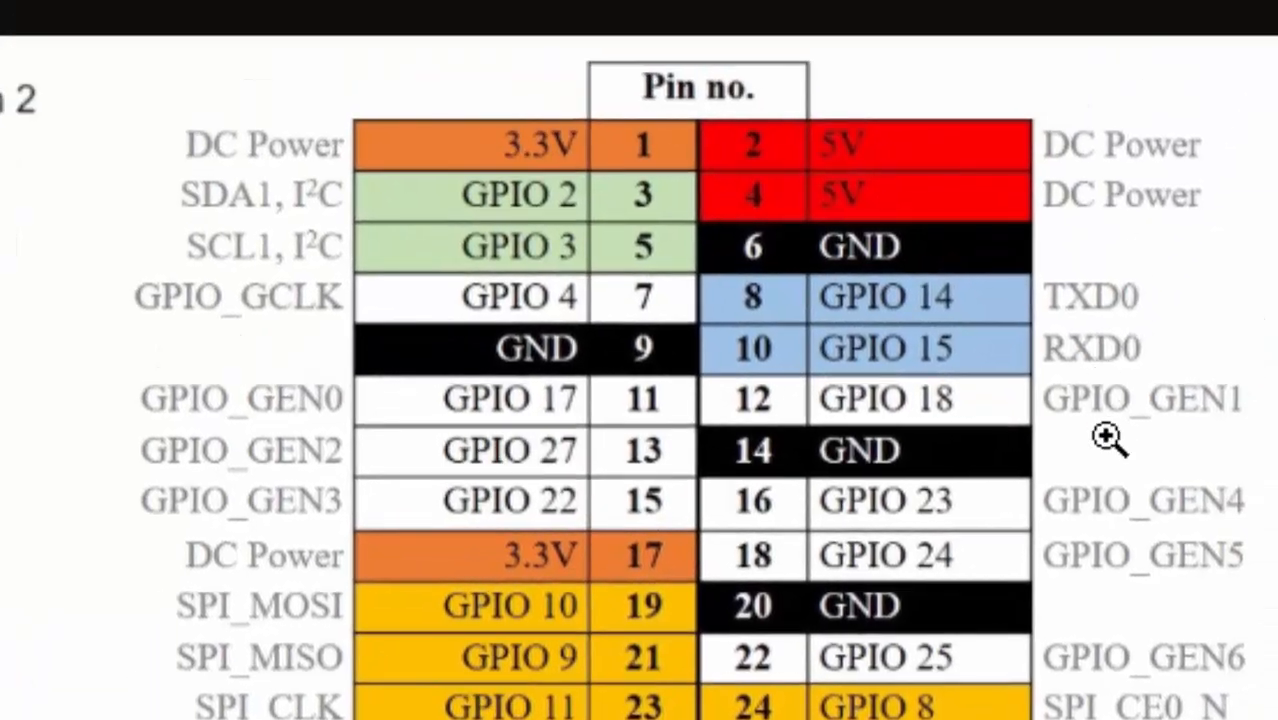
{"action": "mouse_move", "coordinate": [300, 200]}
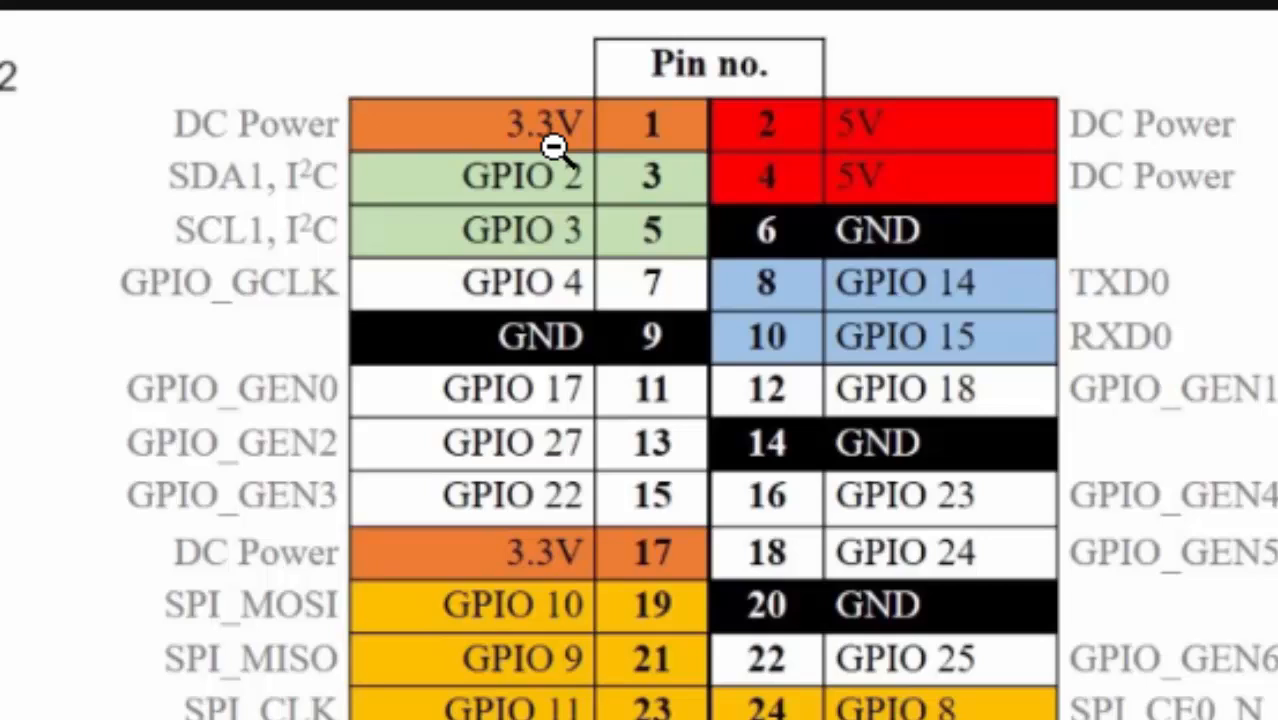
{"action": "mouse_move", "coordinate": [515, 143]}
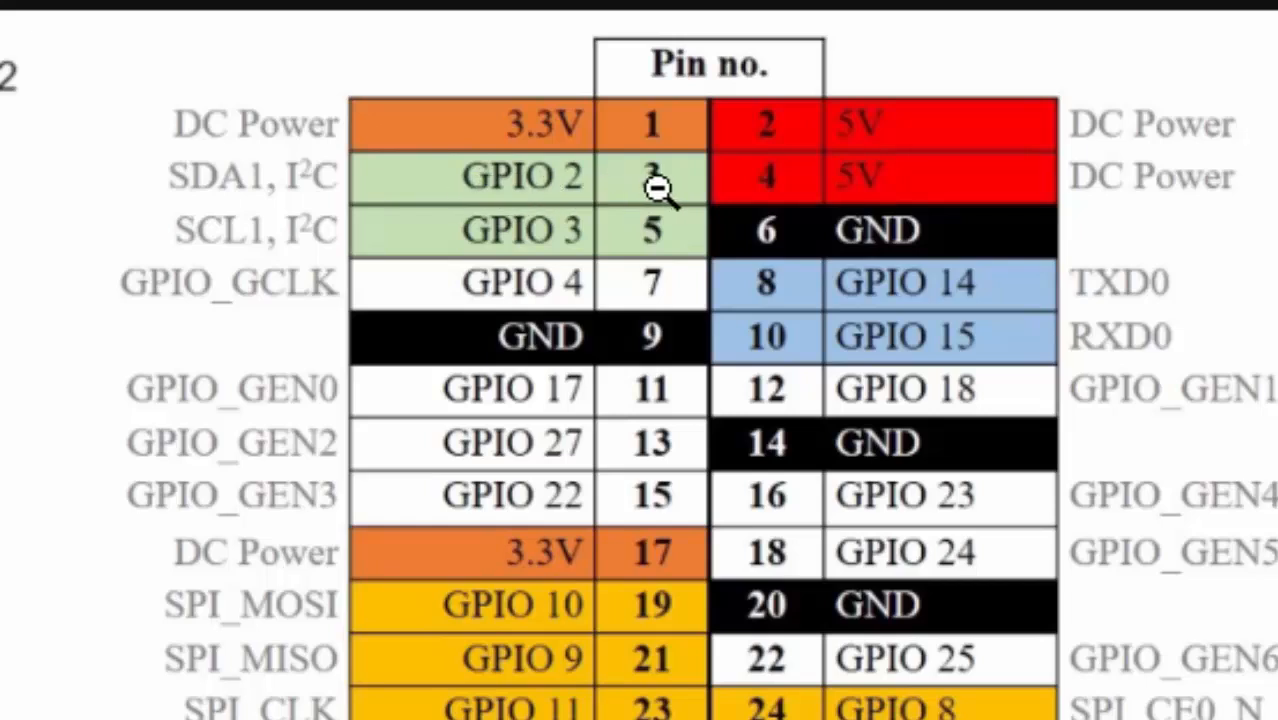
{"action": "mouse_move", "coordinate": [175, 260]}
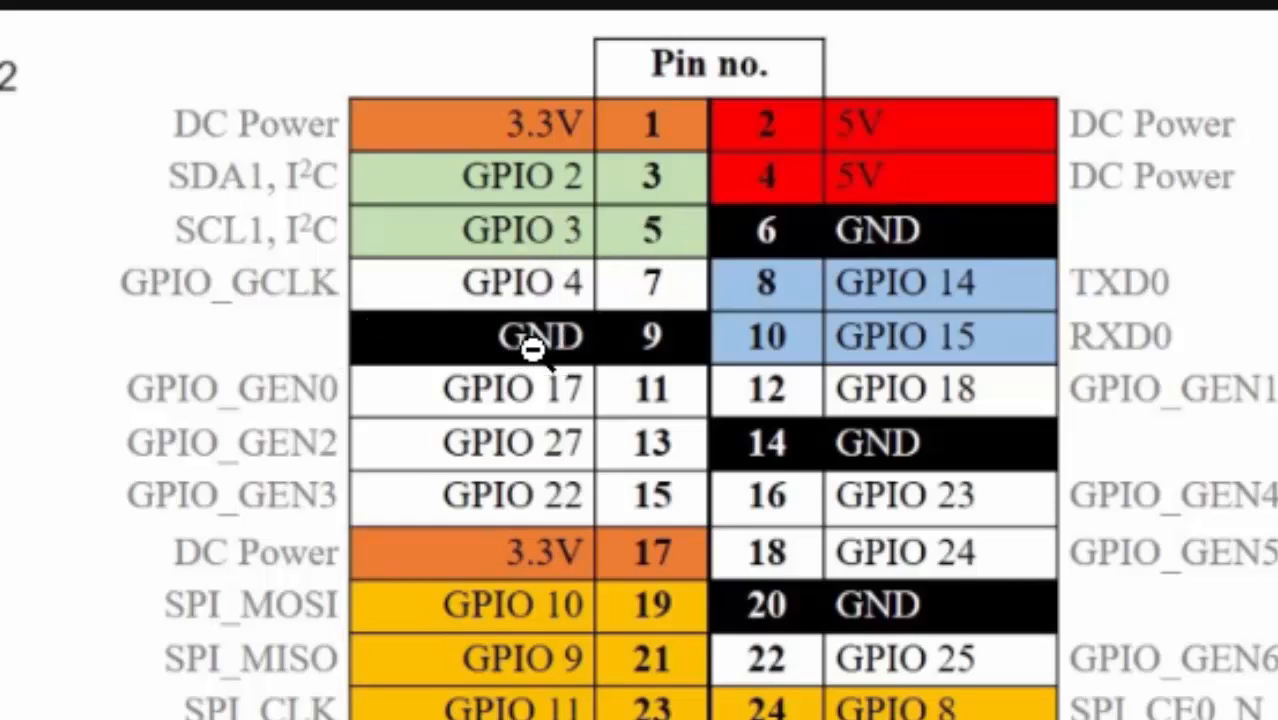
{"action": "mouse_move", "coordinate": [605, 348]}
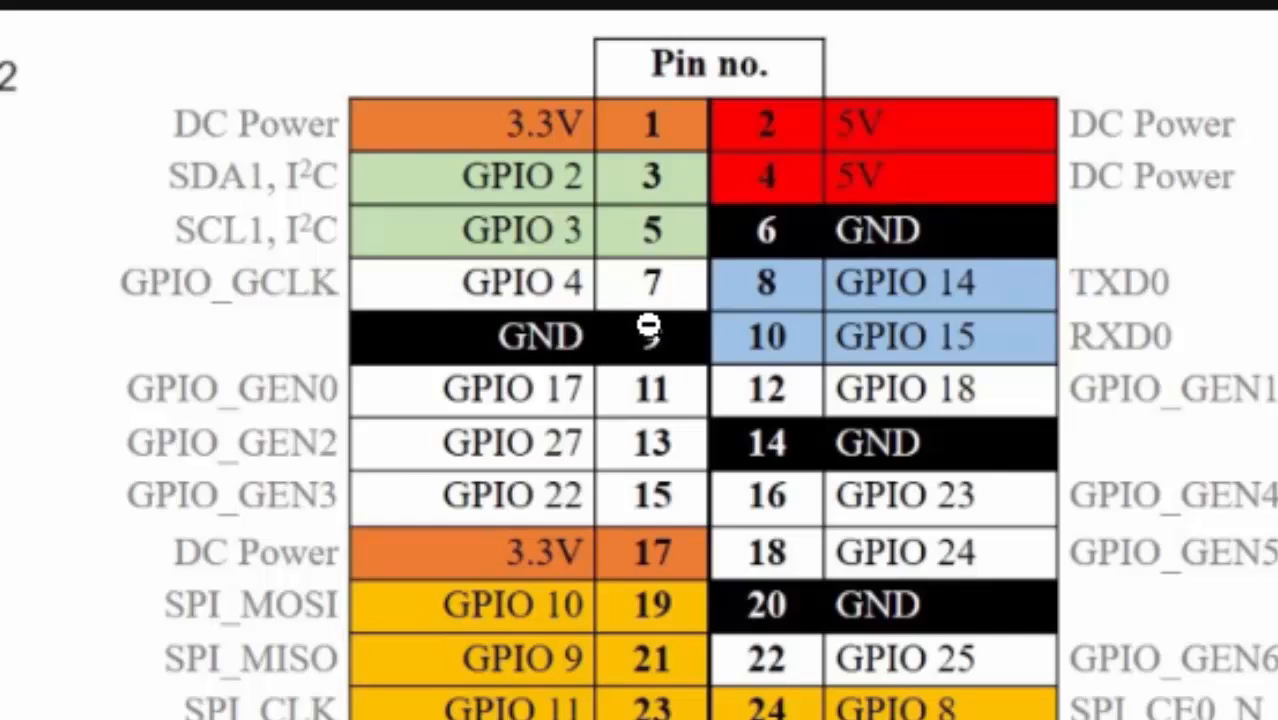
{"action": "mouse_move", "coordinate": [310, 443]}
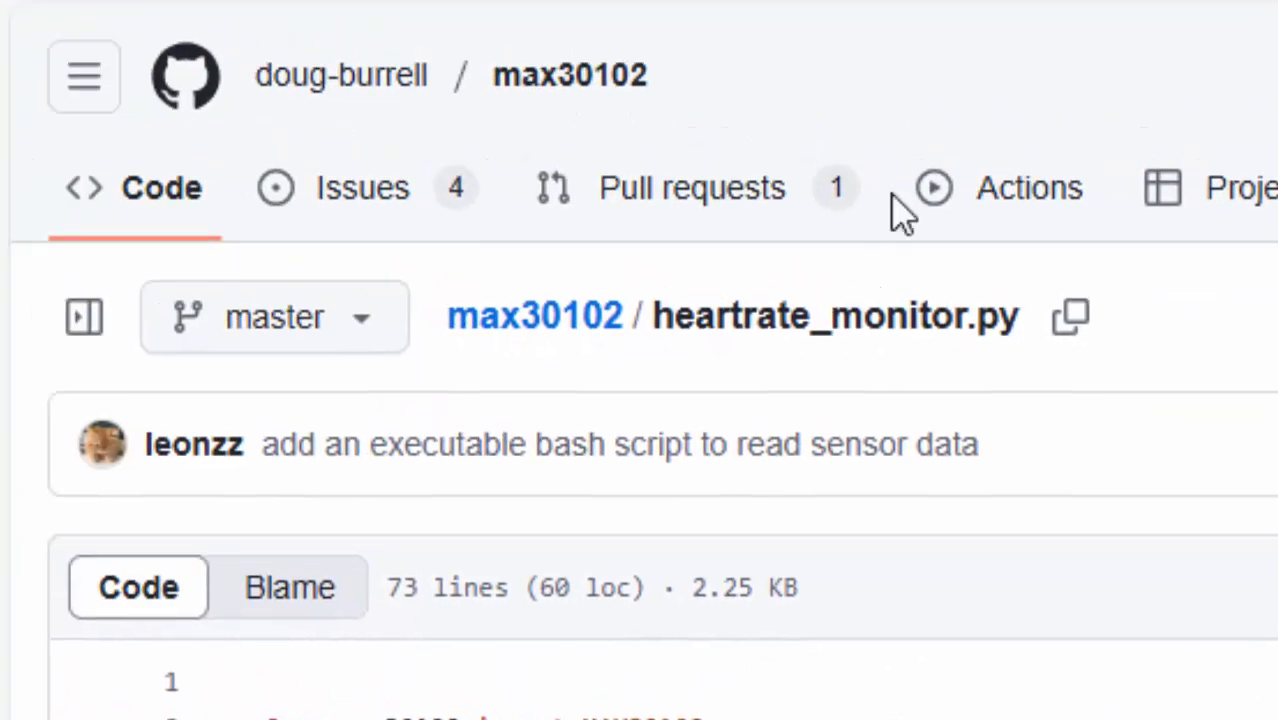
{"action": "mouse_move", "coordinate": [575, 140]}
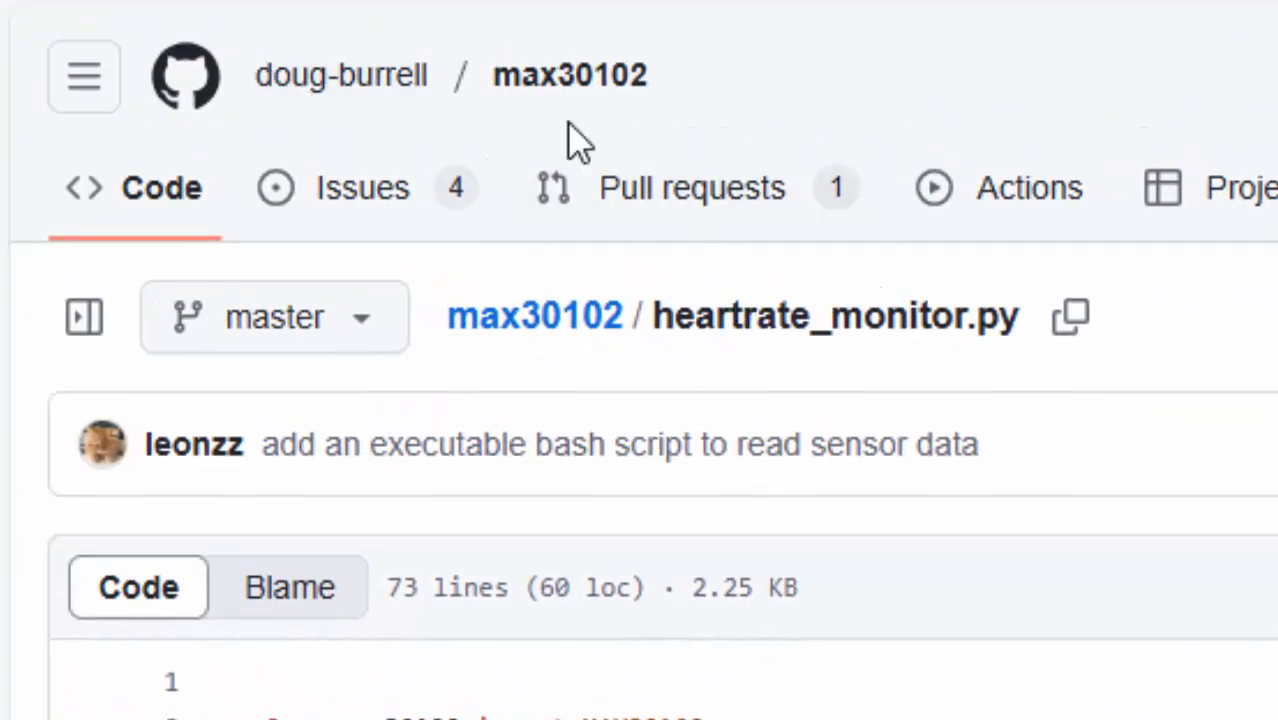
{"action": "mouse_move", "coordinate": [570, 74]}
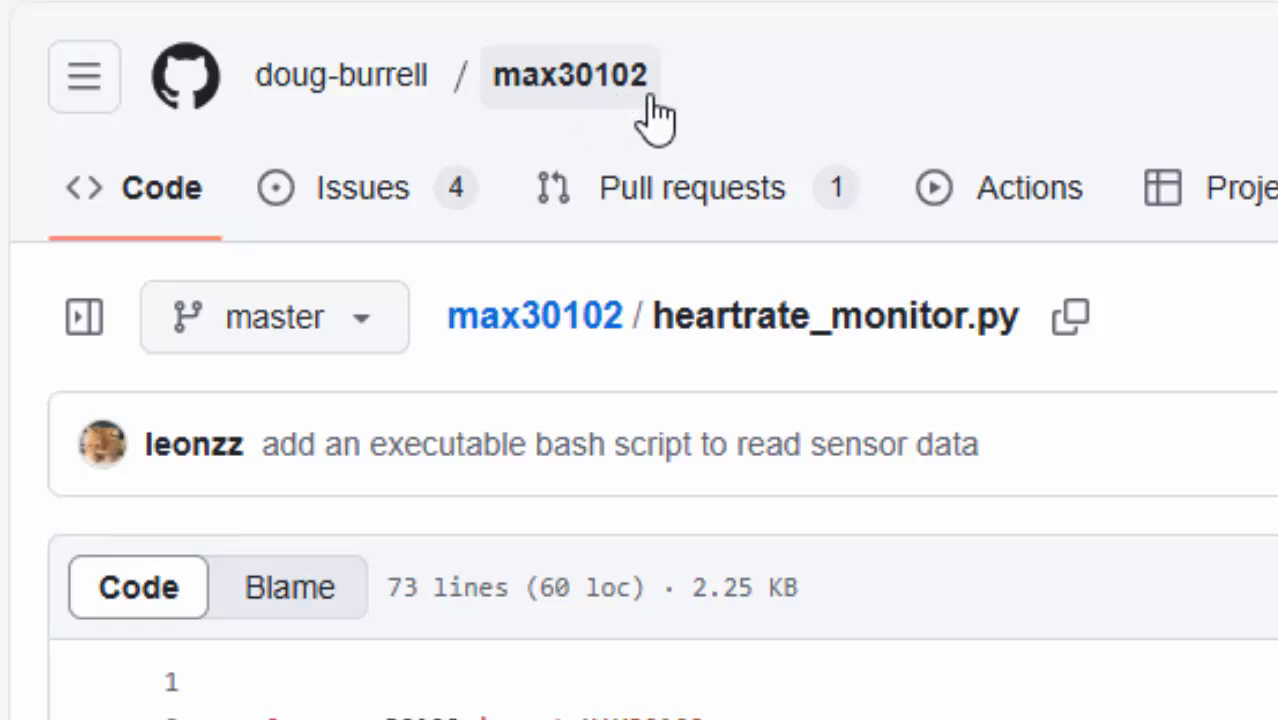
{"action": "mouse_move", "coordinate": [341, 74]}
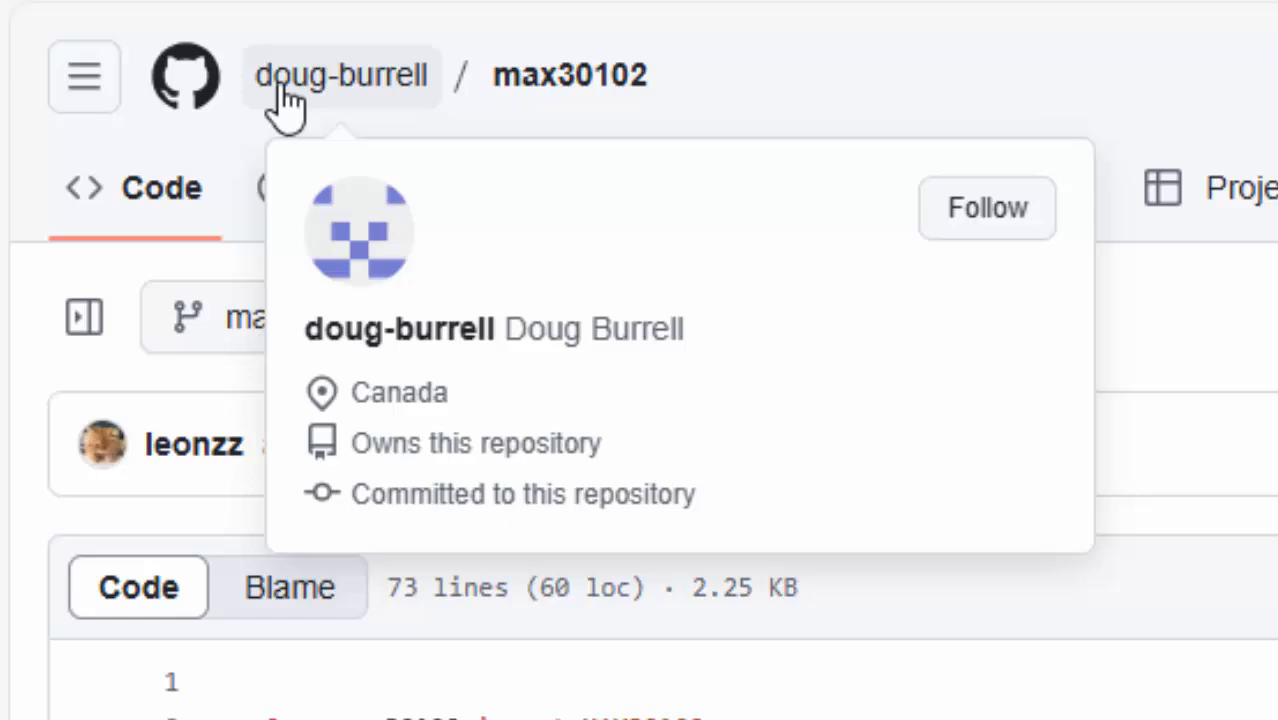
{"action": "mouse_move", "coordinate": [345, 95]}
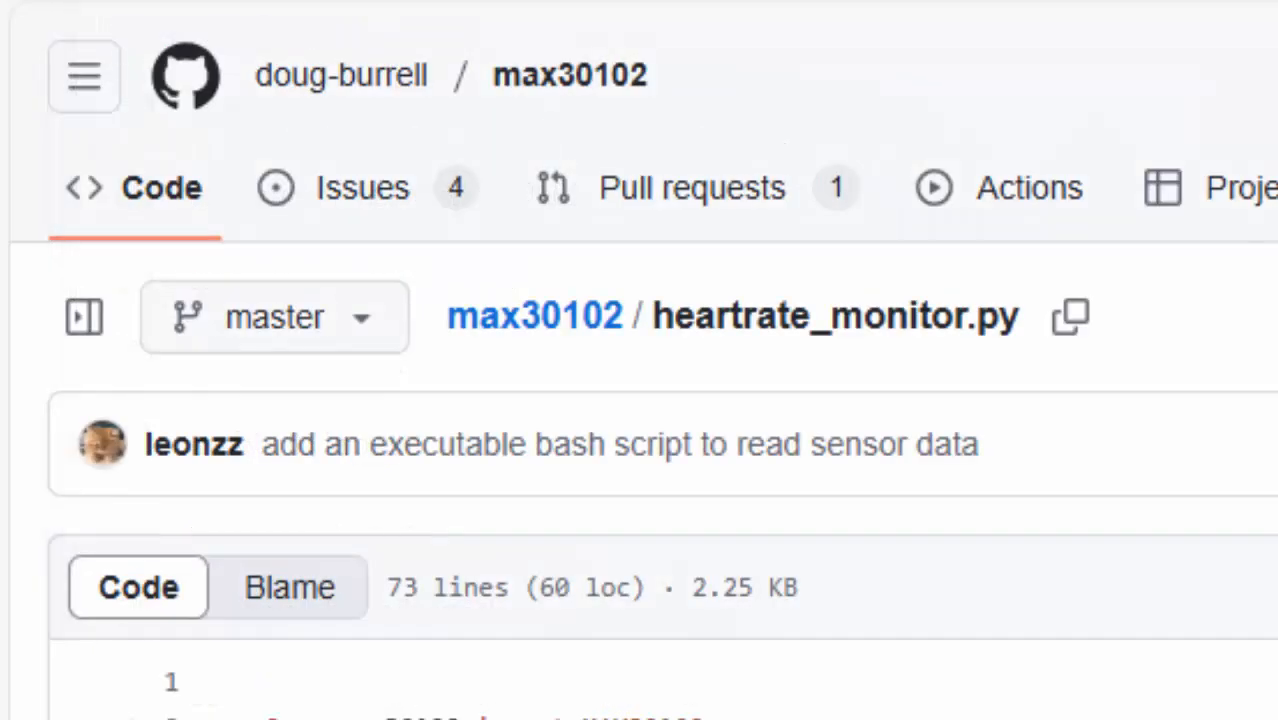
Scroll through the sensor code, highlighting the start_sensor method and HeartRateMonitor class name
{"action": "scroll", "scroll_direction": "down", "scroll_amount": 3}
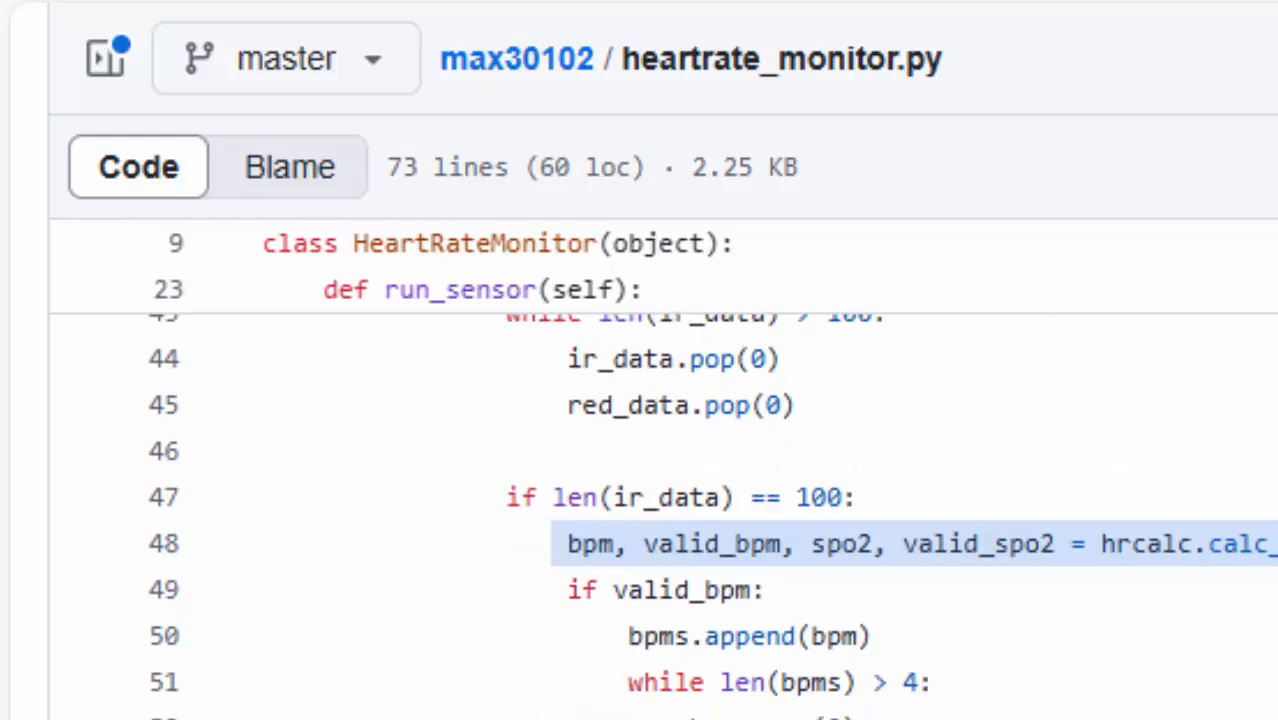
{"action": "scroll", "scroll_direction": "down", "scroll_amount": 3}
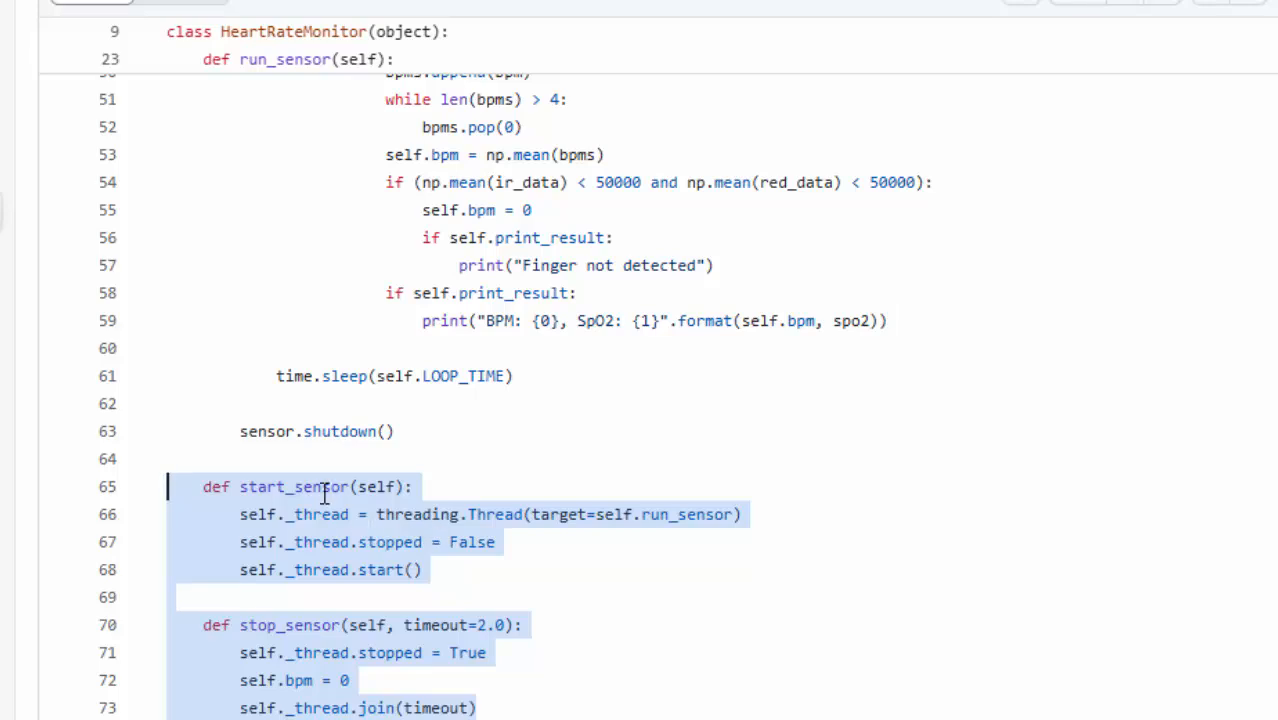
{"action": "left_click", "coordinate": [397, 487]}
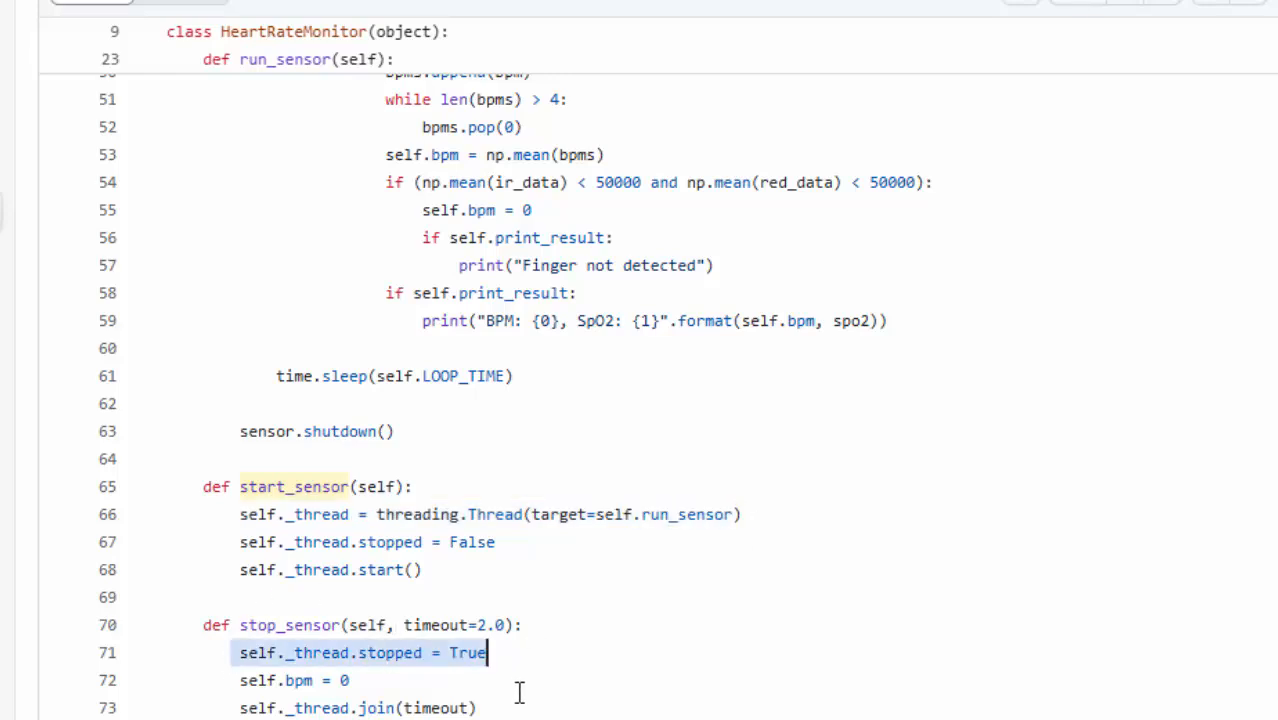
{"action": "mouse_move", "coordinate": [666, 453]}
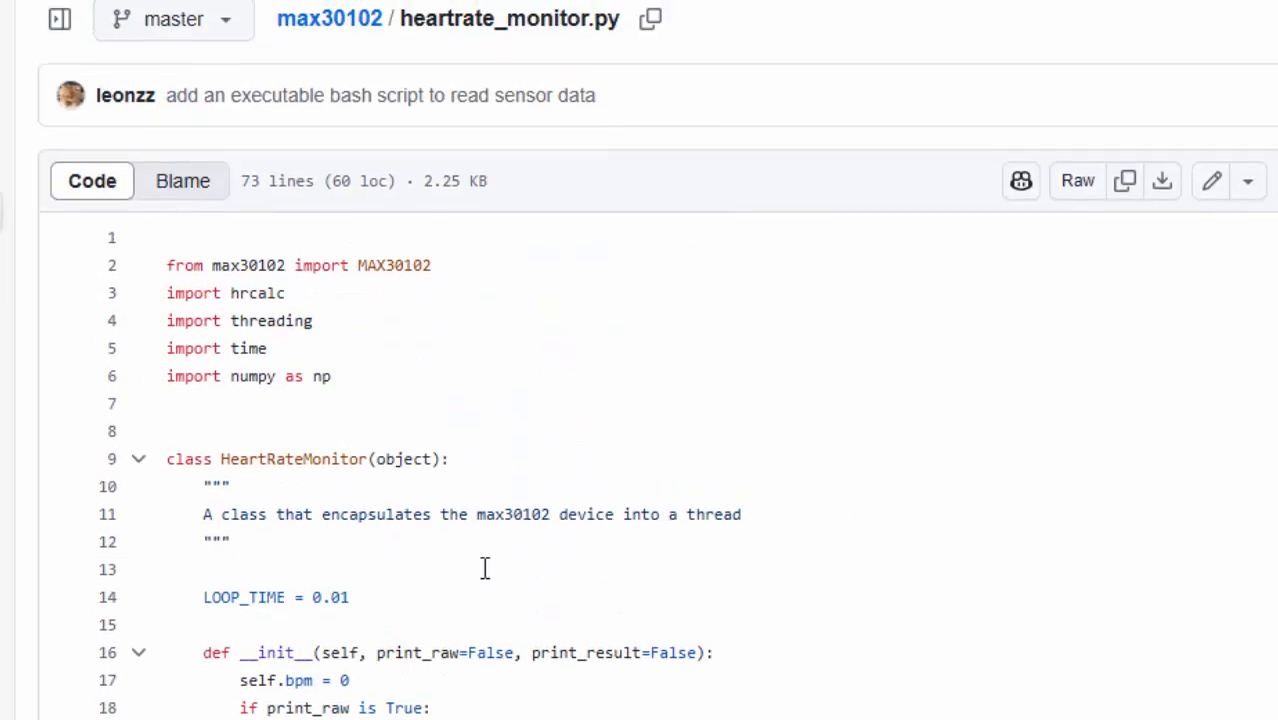
{"action": "double_click", "coordinate": [293, 459]}
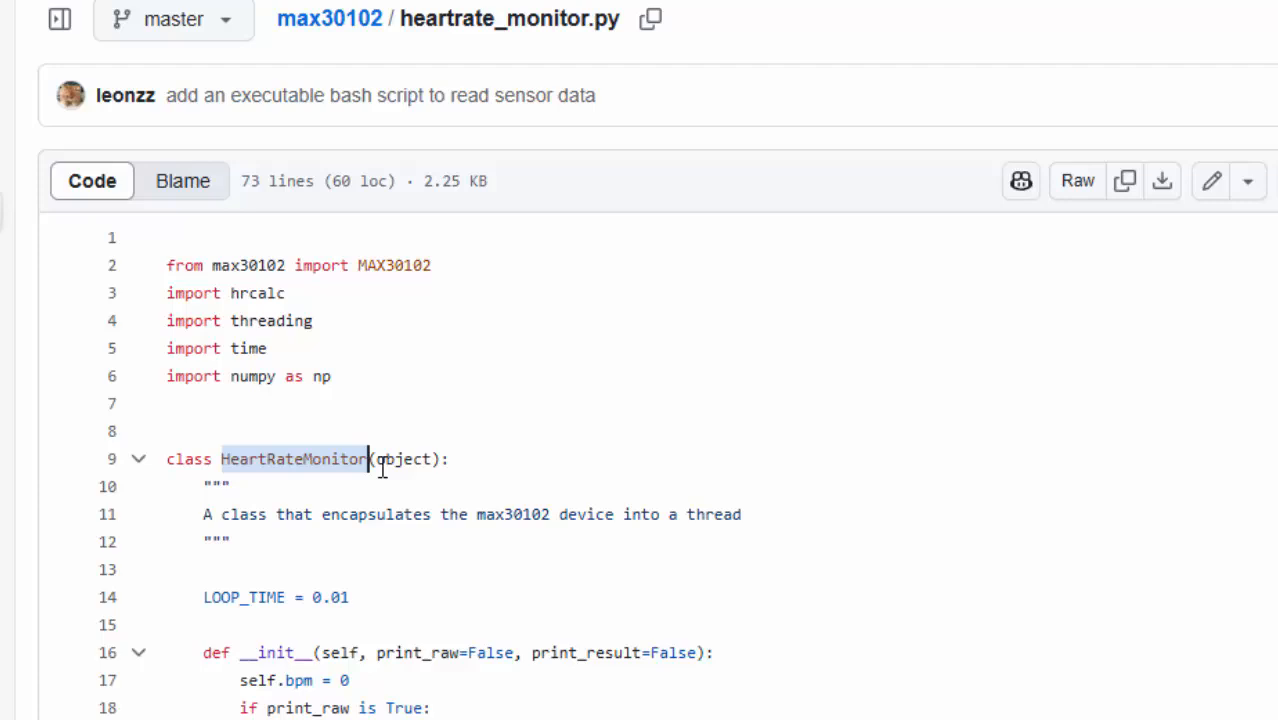
{"action": "mouse_move", "coordinate": [728, 565]}
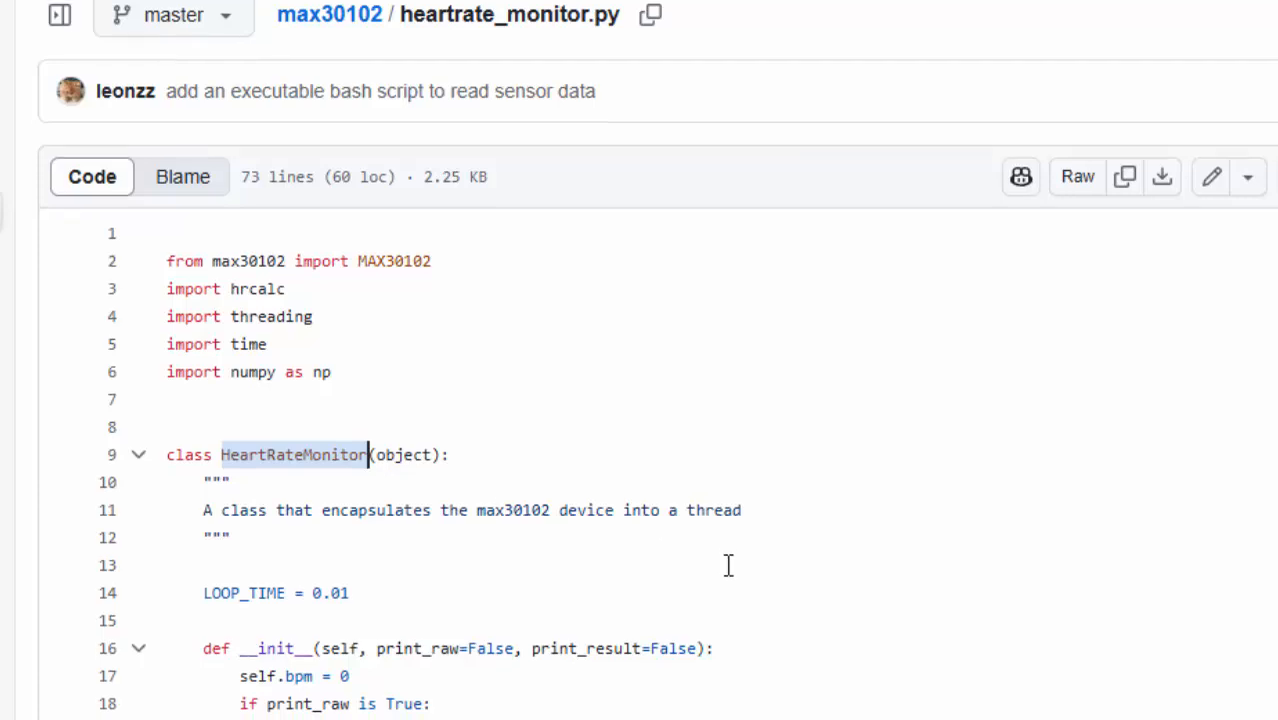
{"action": "scroll", "scroll_direction": "down", "scroll_amount": 3}
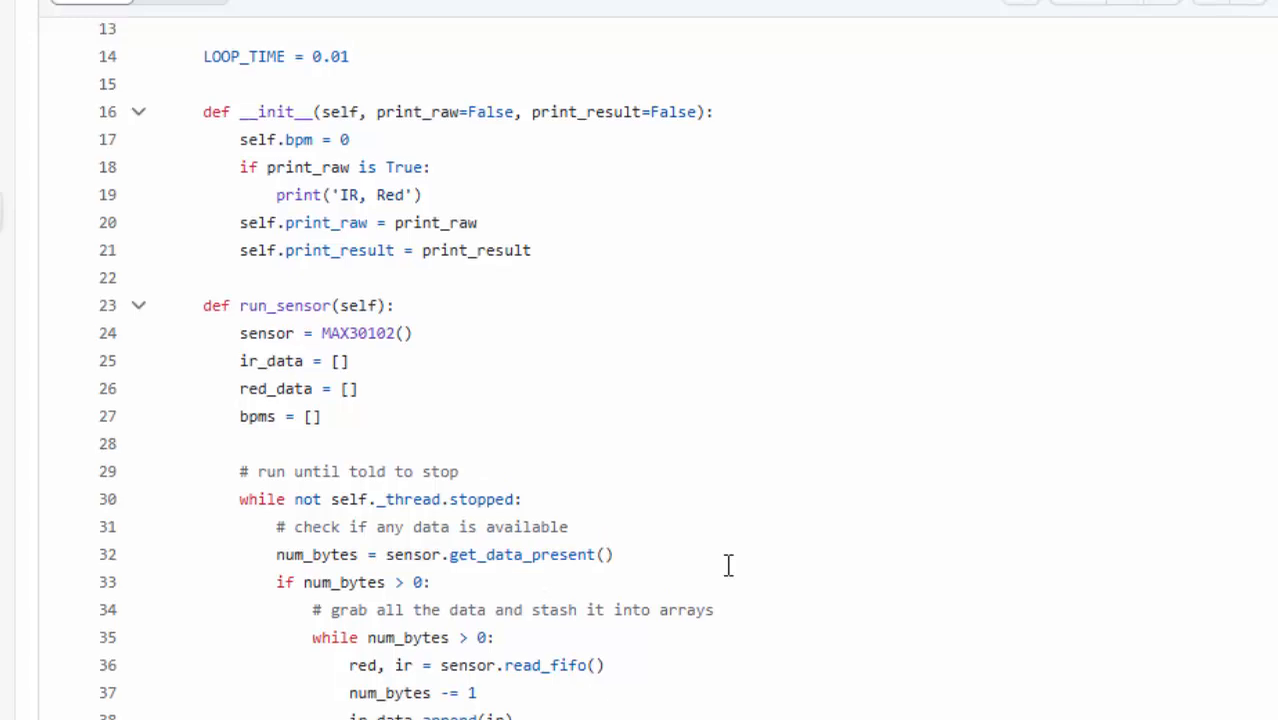
{"action": "scroll", "scroll_direction": "up", "scroll_amount": 3}
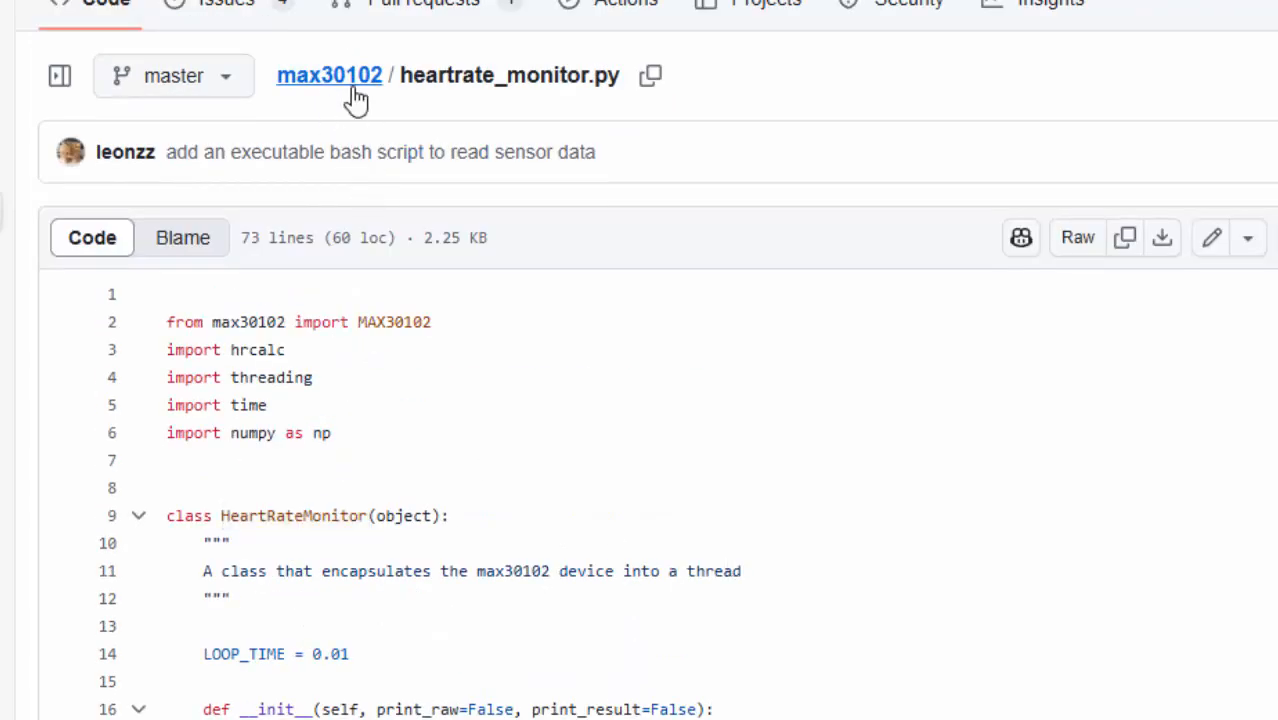
Return to the max30102 repository and read through main.py
{"action": "left_click", "coordinate": [329, 74]}
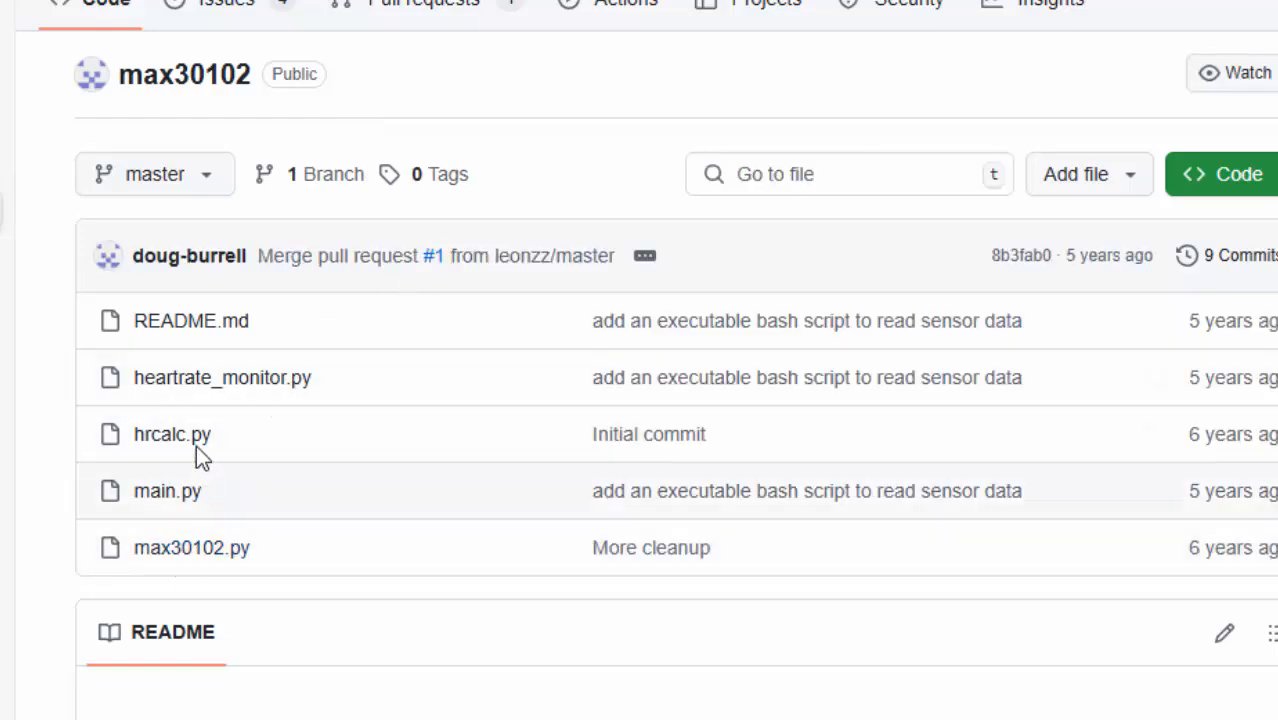
{"action": "mouse_move", "coordinate": [697, 571]}
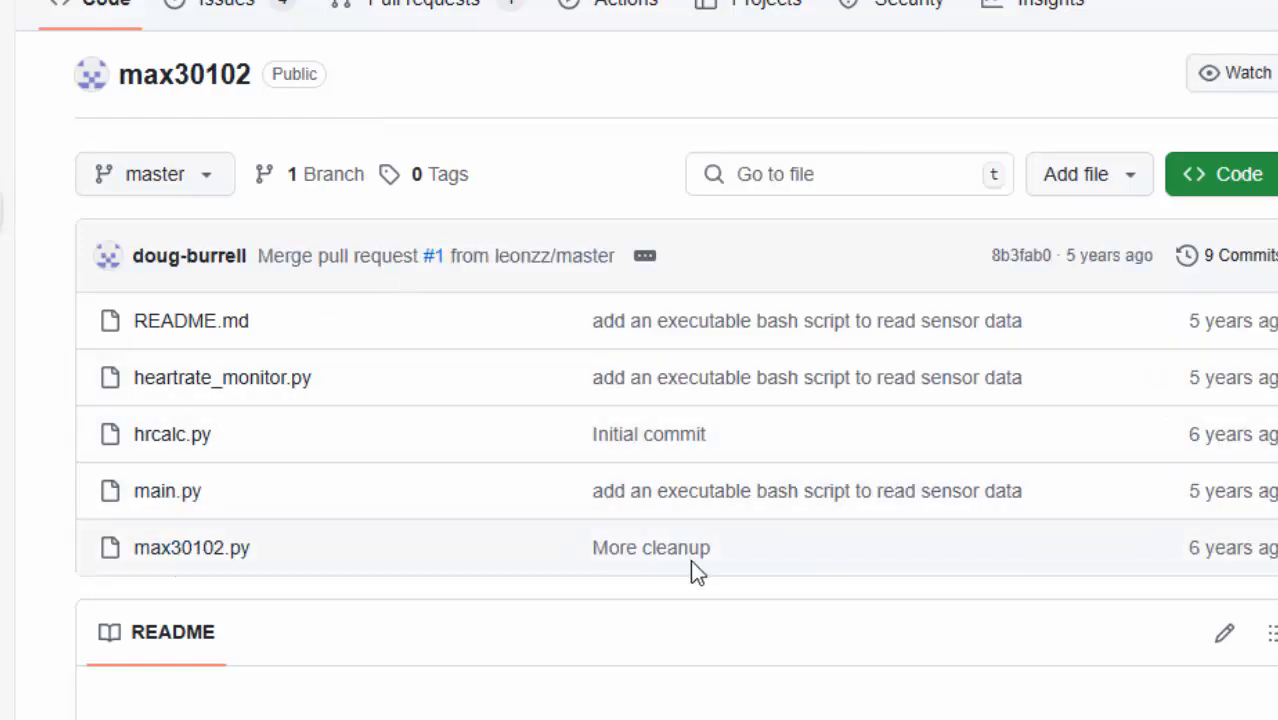
{"action": "left_click", "coordinate": [167, 490]}
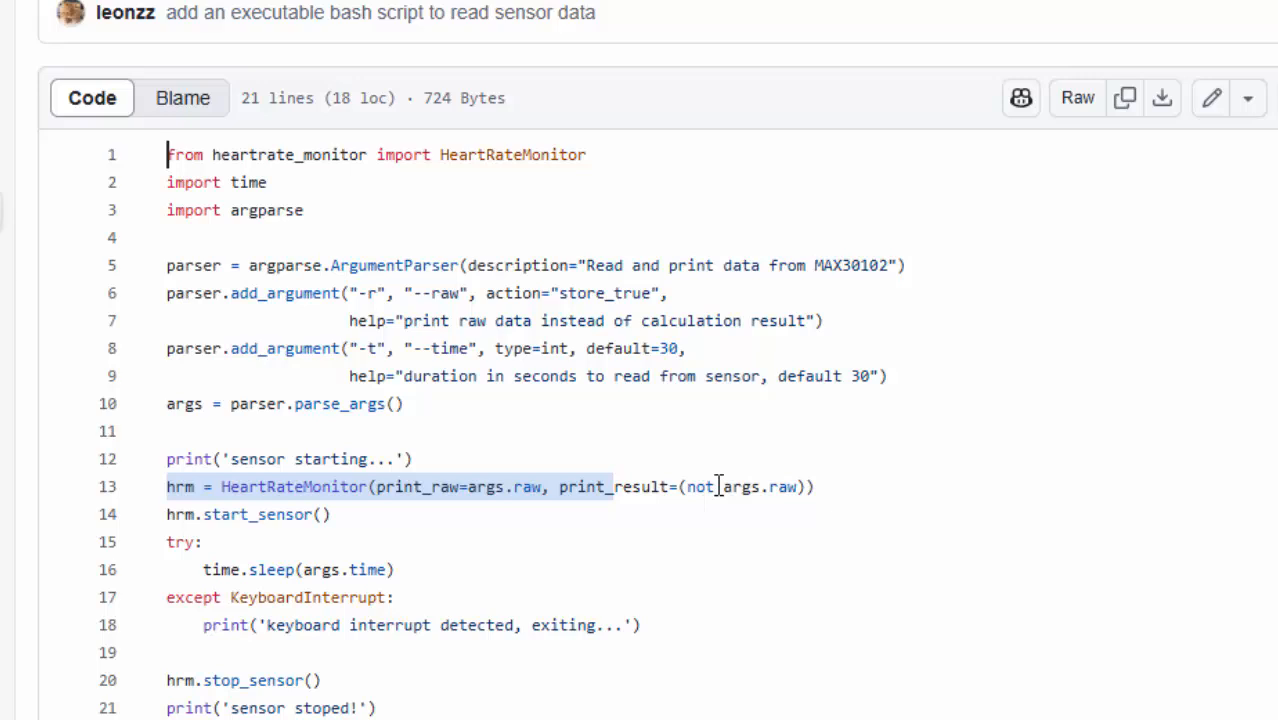
{"action": "left_click", "coordinate": [815, 487]}
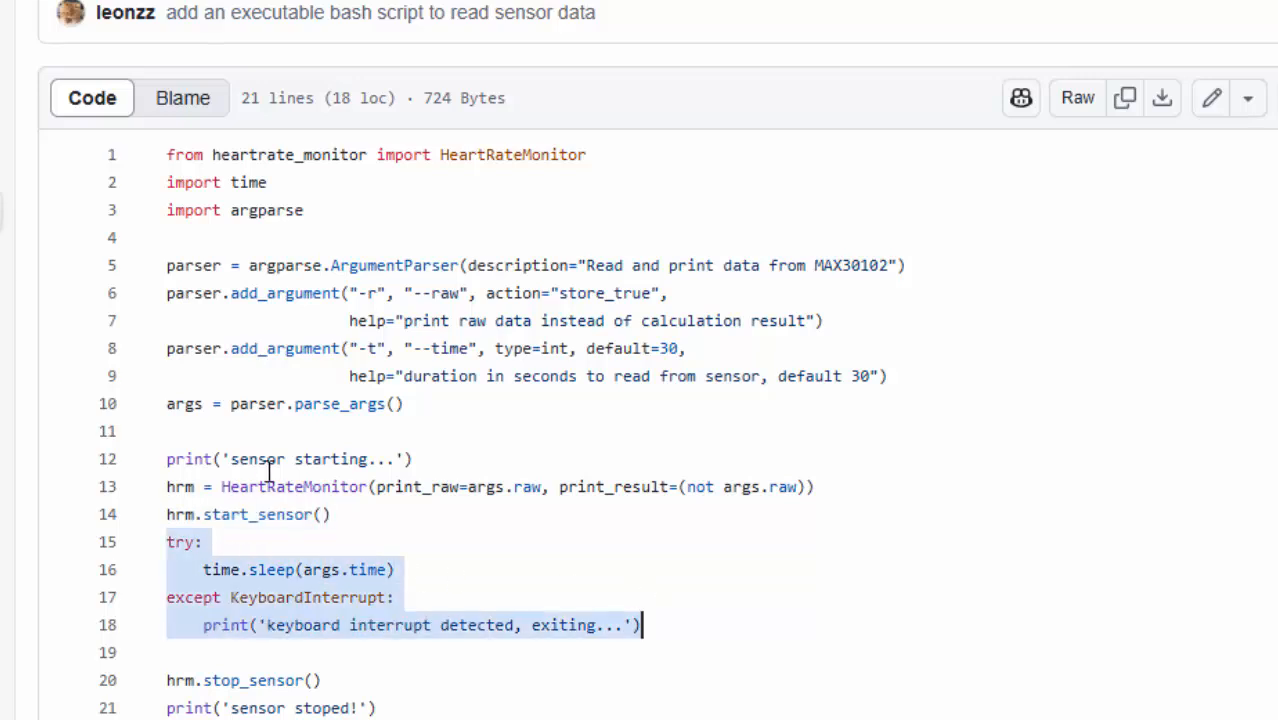
{"action": "mouse_move", "coordinate": [302, 487]}
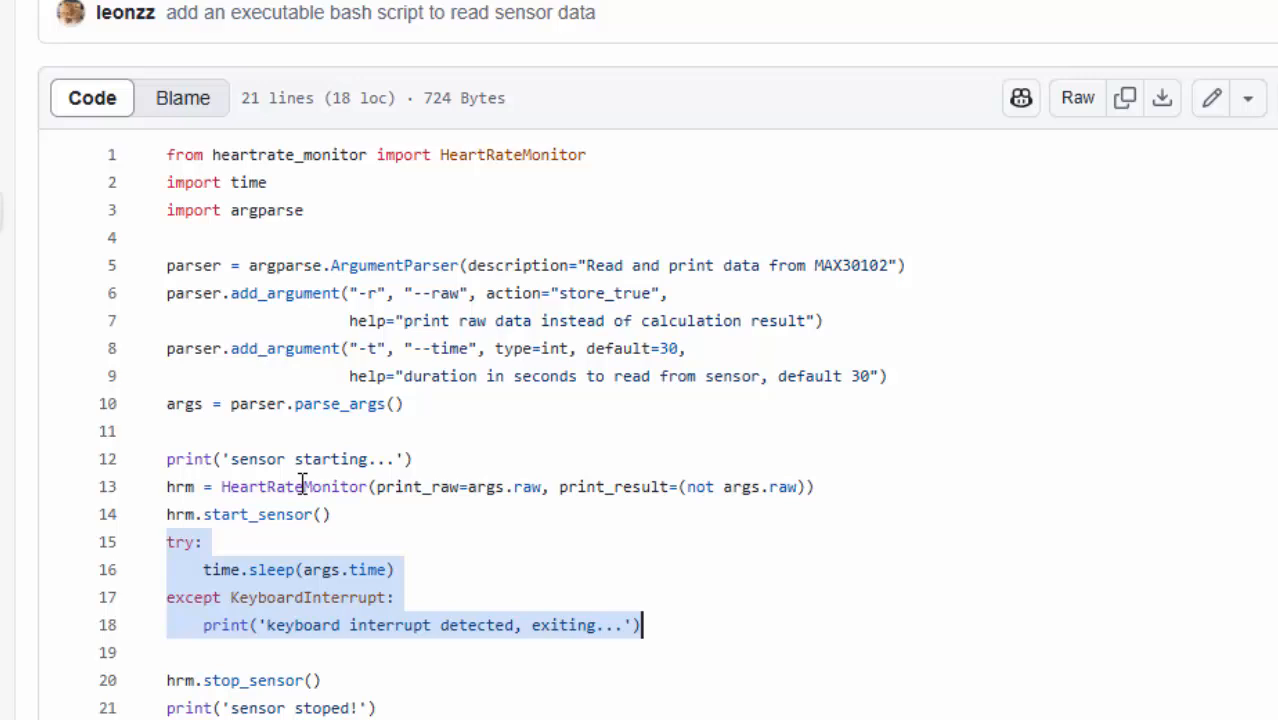
{"action": "mouse_move", "coordinate": [376, 690]}
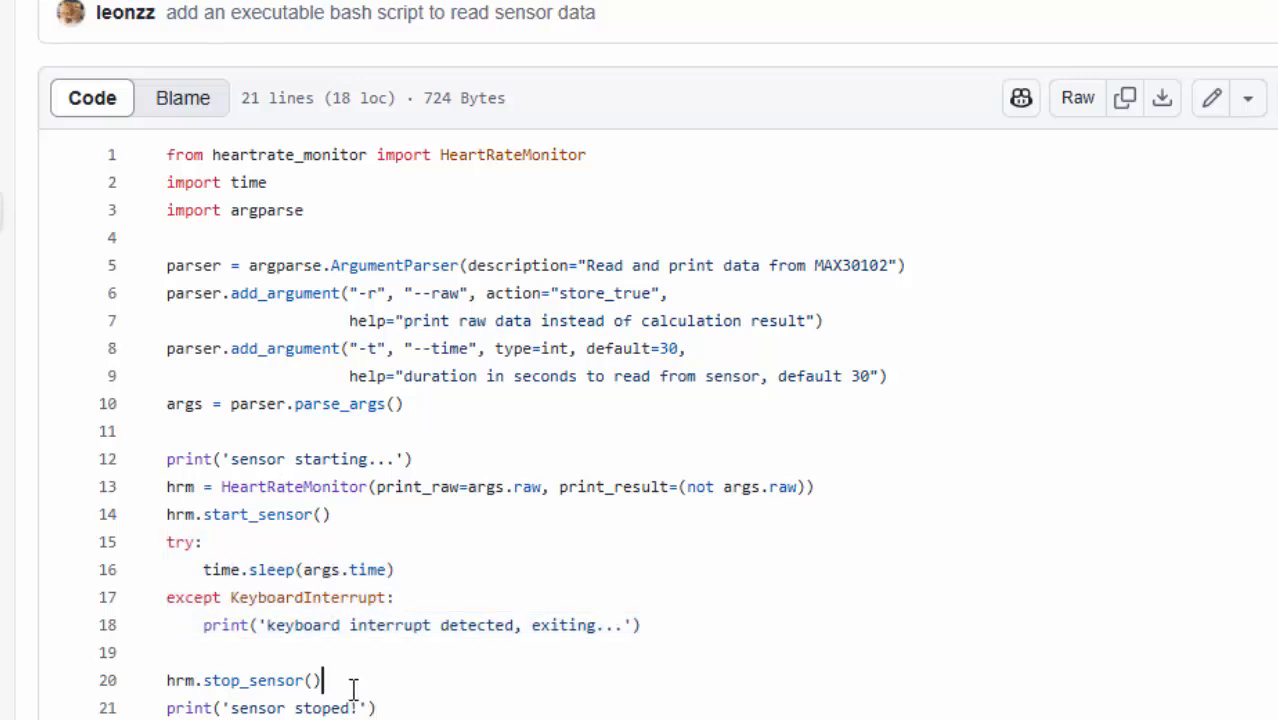
{"action": "double_click", "coordinate": [244, 680]}
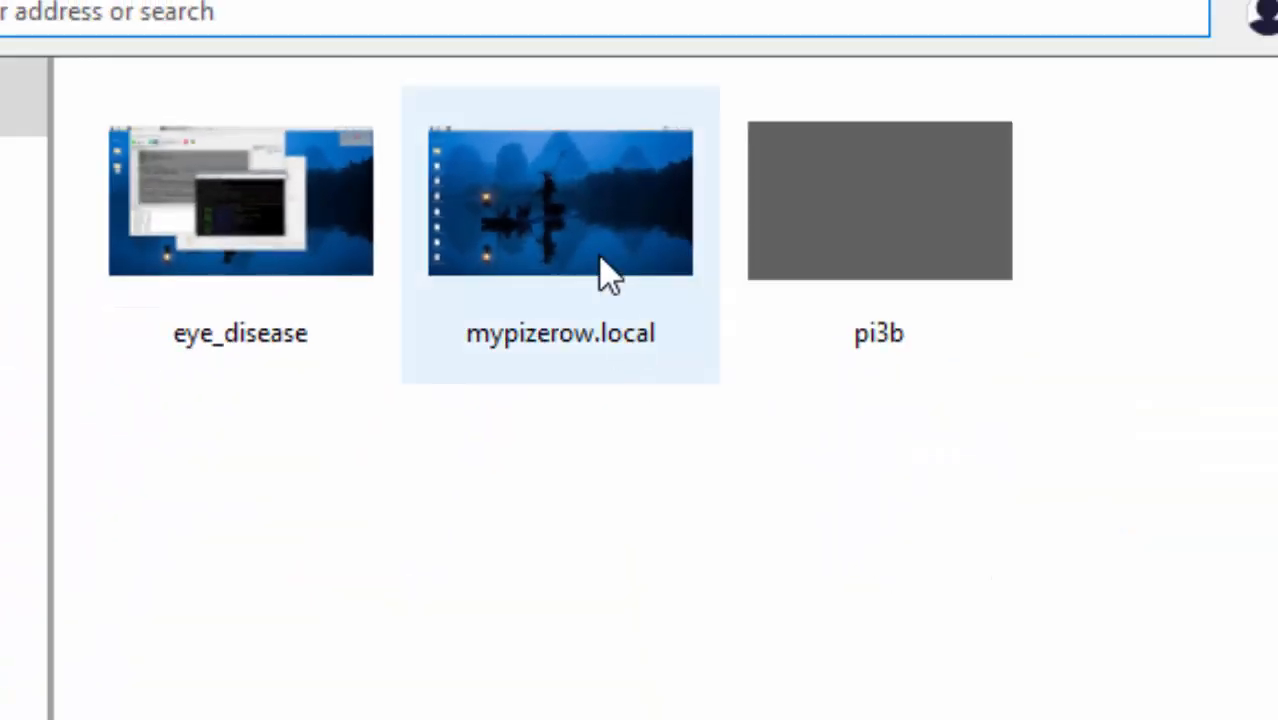
Connect to mypizerow.local, dismiss the SSH password warning, and open the max30102 folder
{"action": "double_click", "coordinate": [560, 200]}
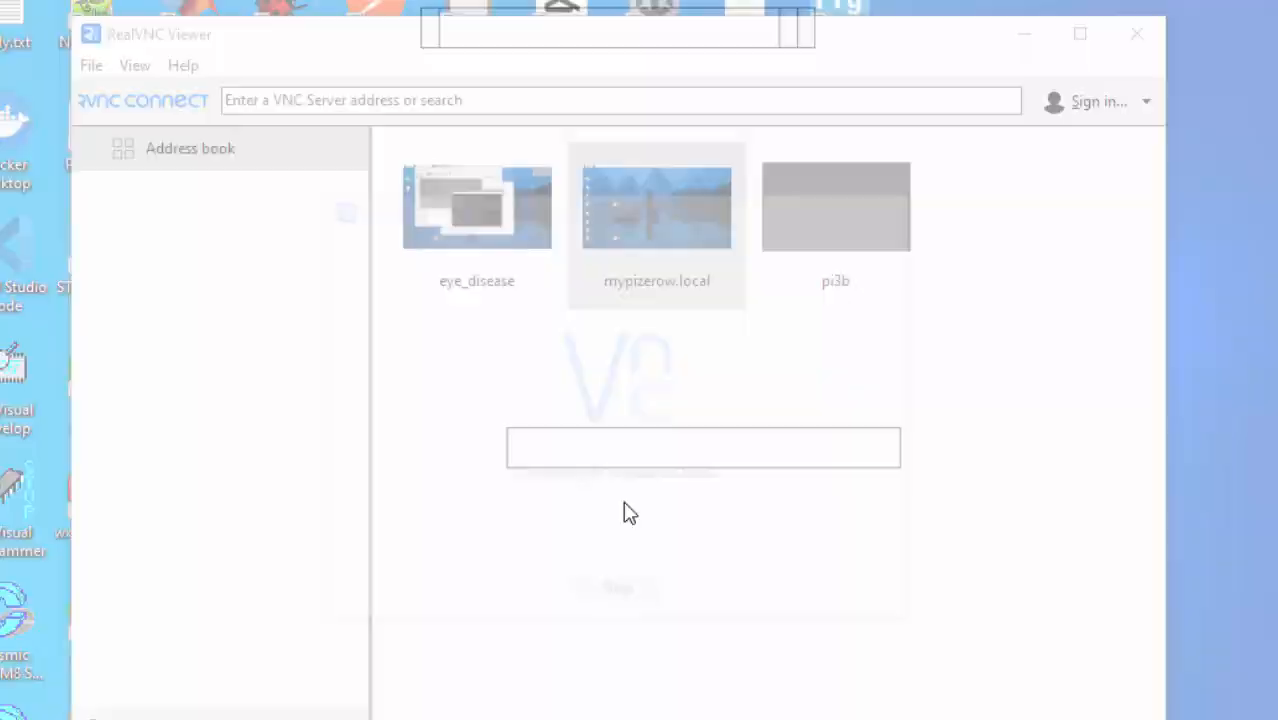
{"action": "double_click", "coordinate": [657, 207]}
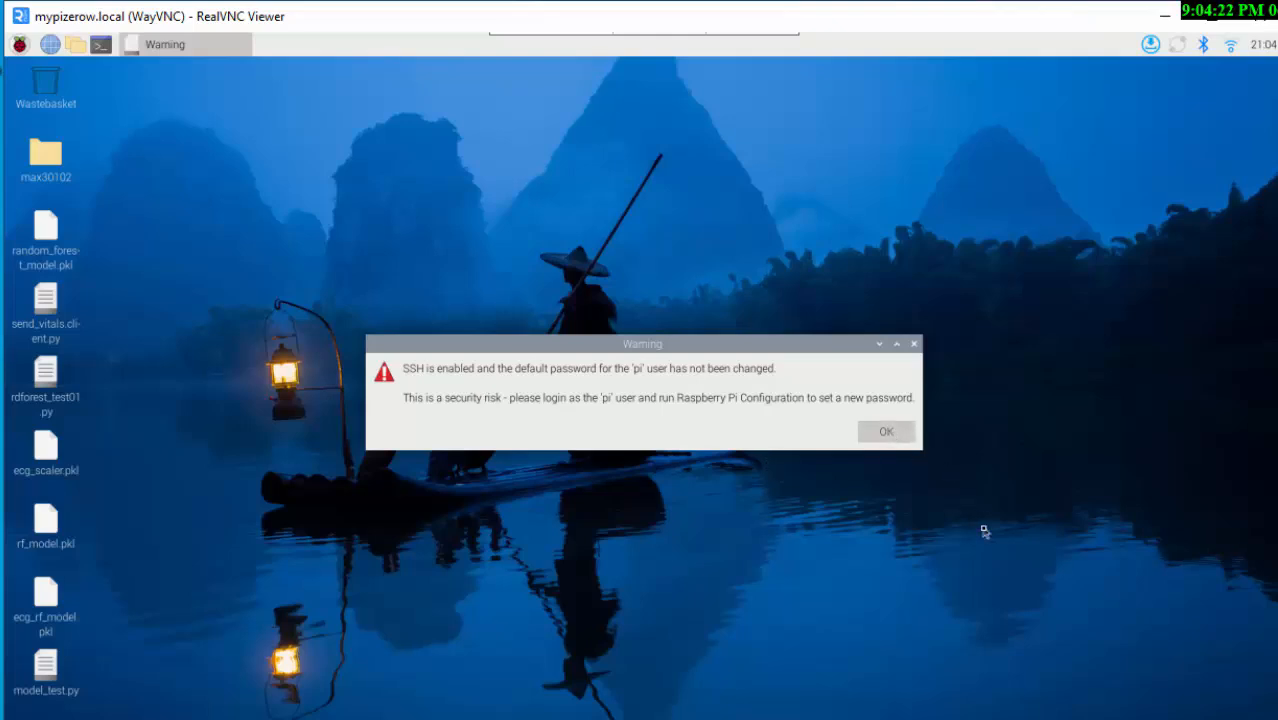
{"action": "left_click", "coordinate": [885, 431]}
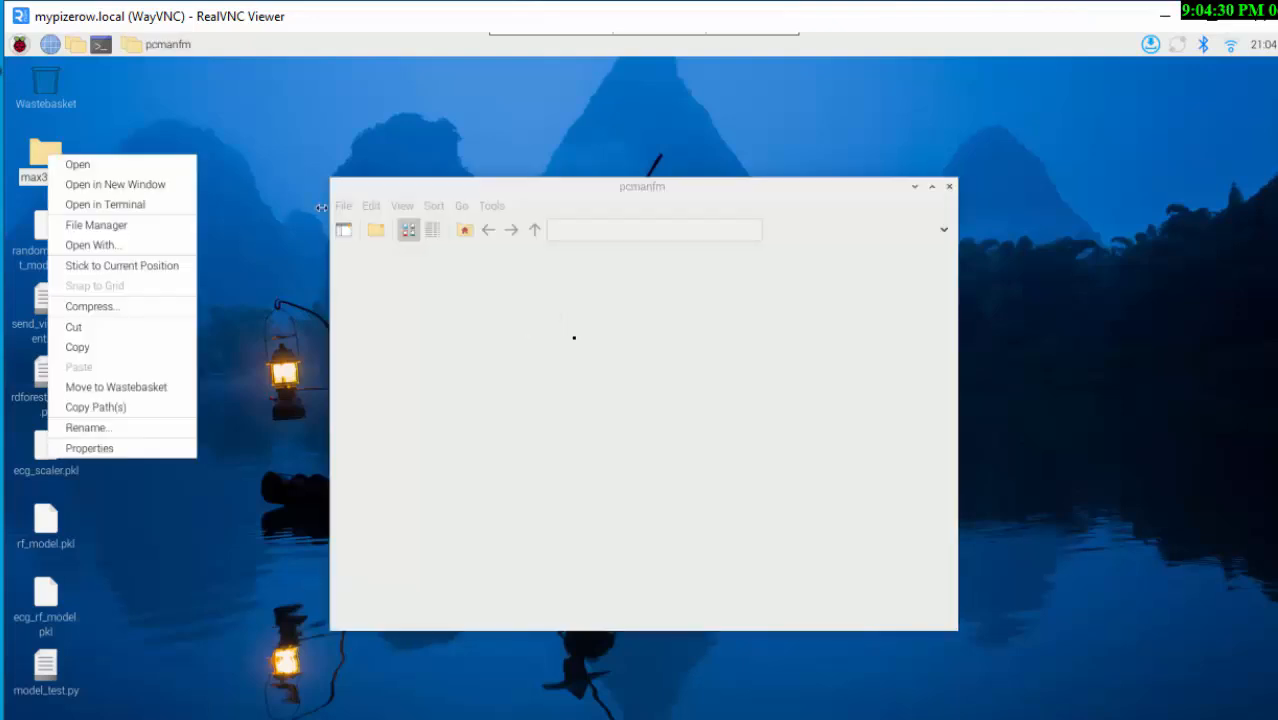
{"action": "left_click", "coordinate": [77, 164]}
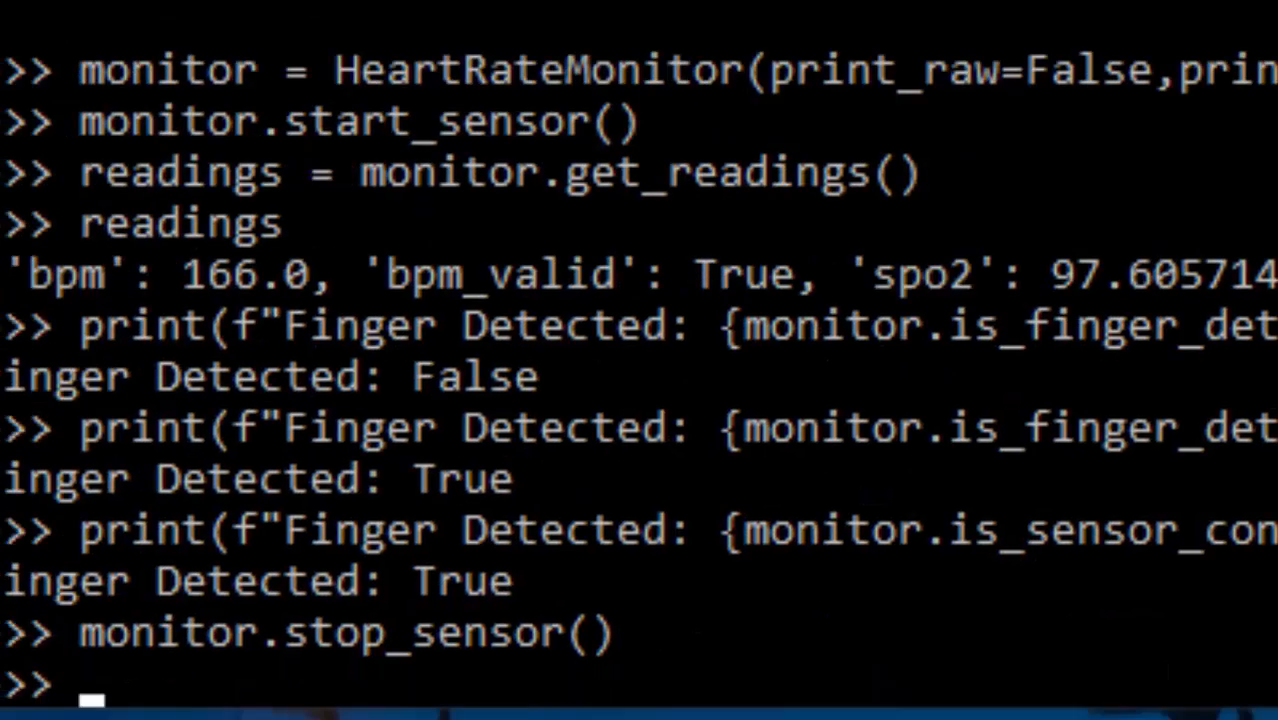
Leave the Python session and close the console with exit() and exit
{"action": "type", "text": "exit()"}
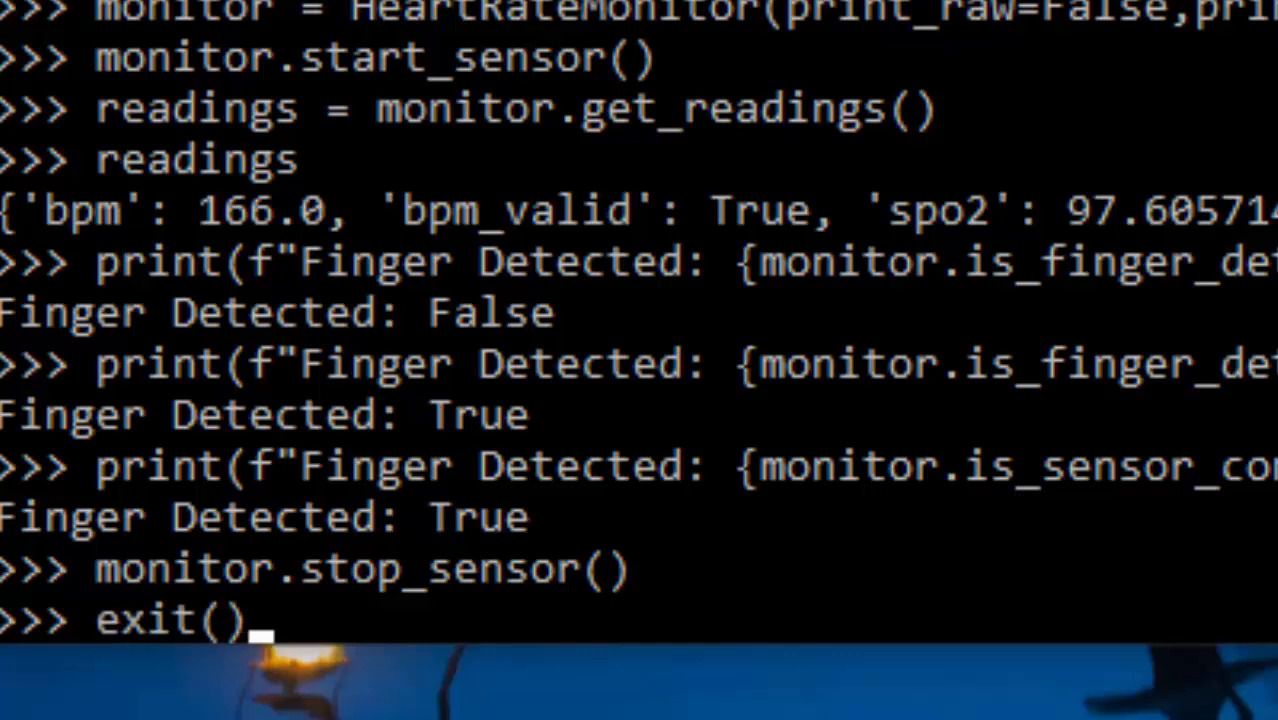
{"action": "type", "text": "cls"}
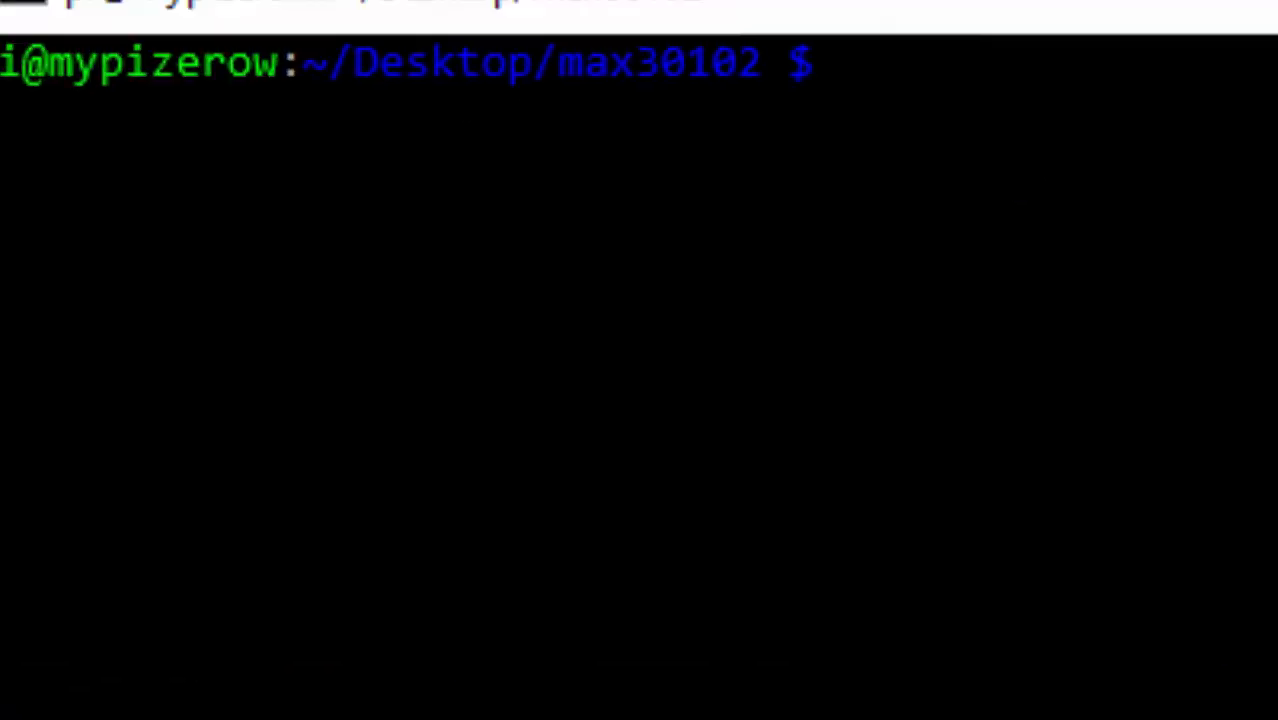
{"action": "type", "text": "exit"}
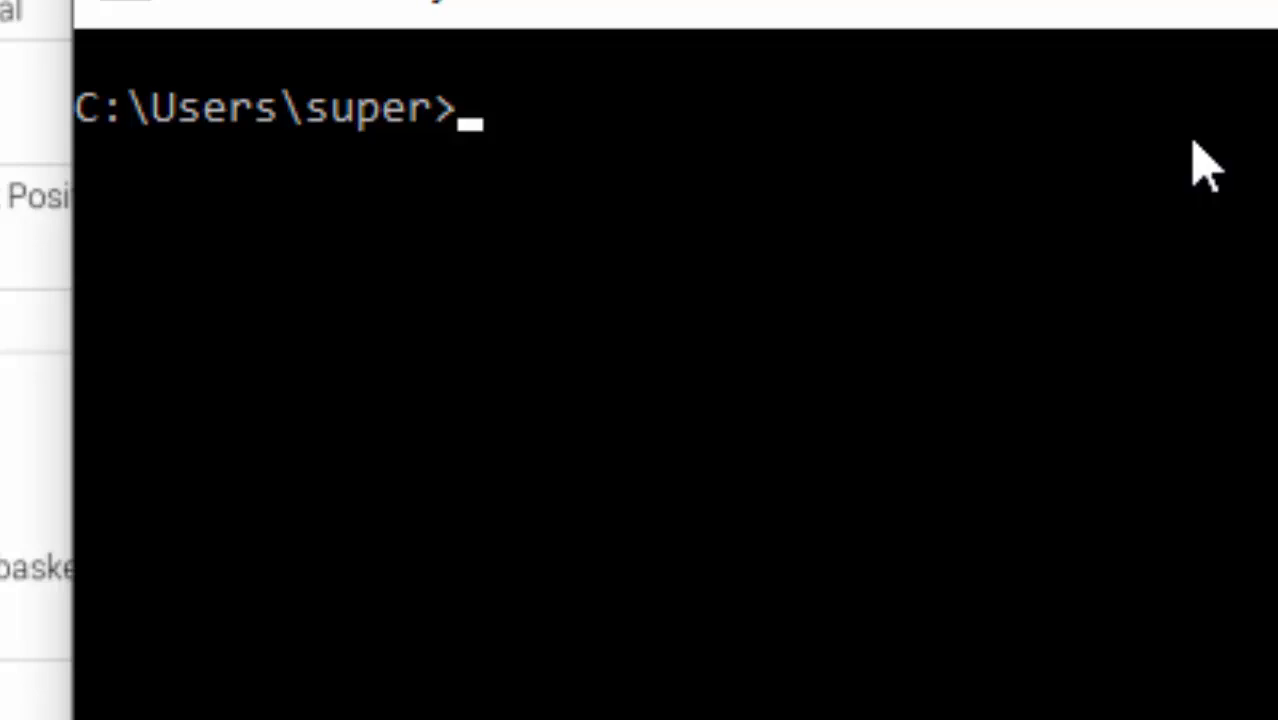
{"action": "type", "text": "ssh"}
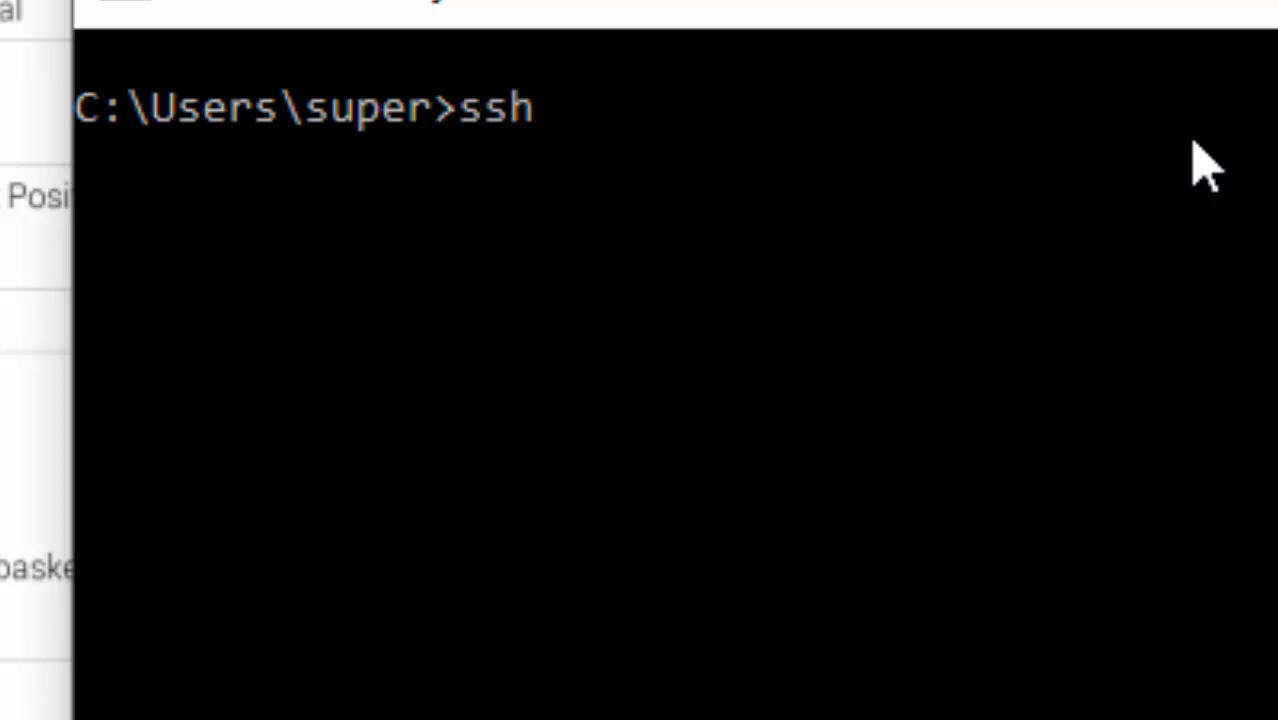
{"action": "type", "text": "pi@myp"}
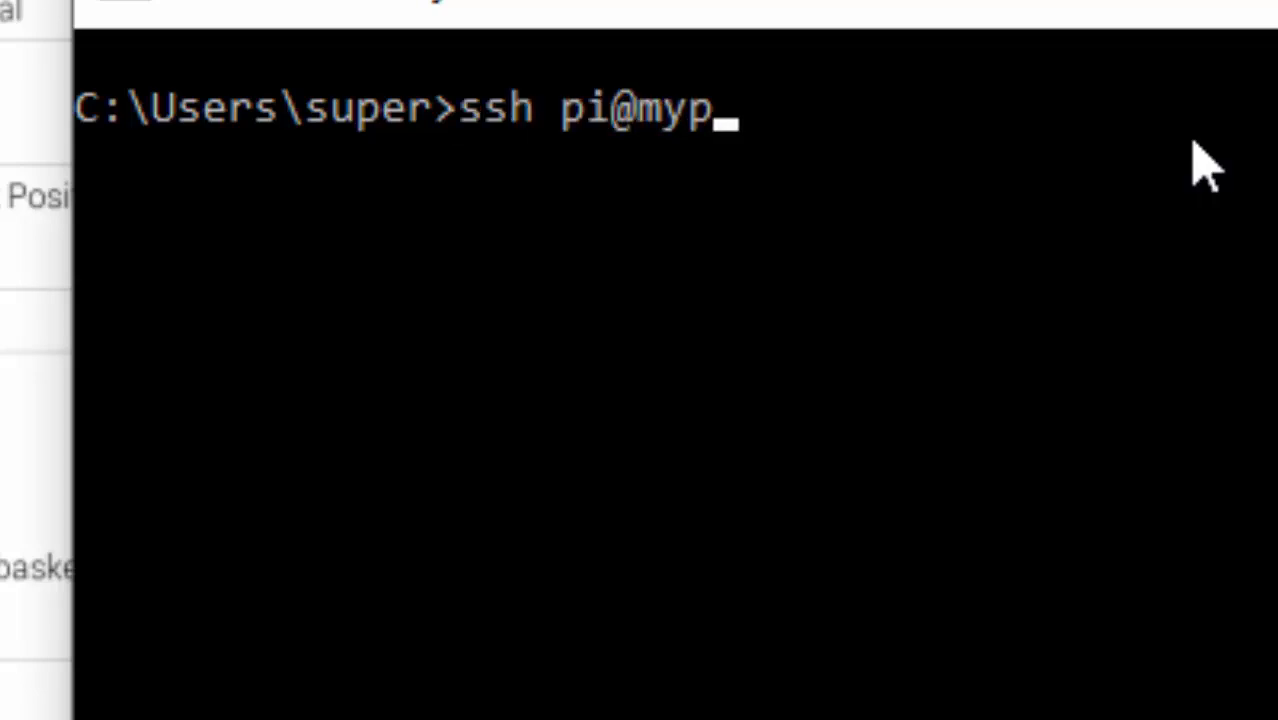
{"action": "type", "text": "izer"}
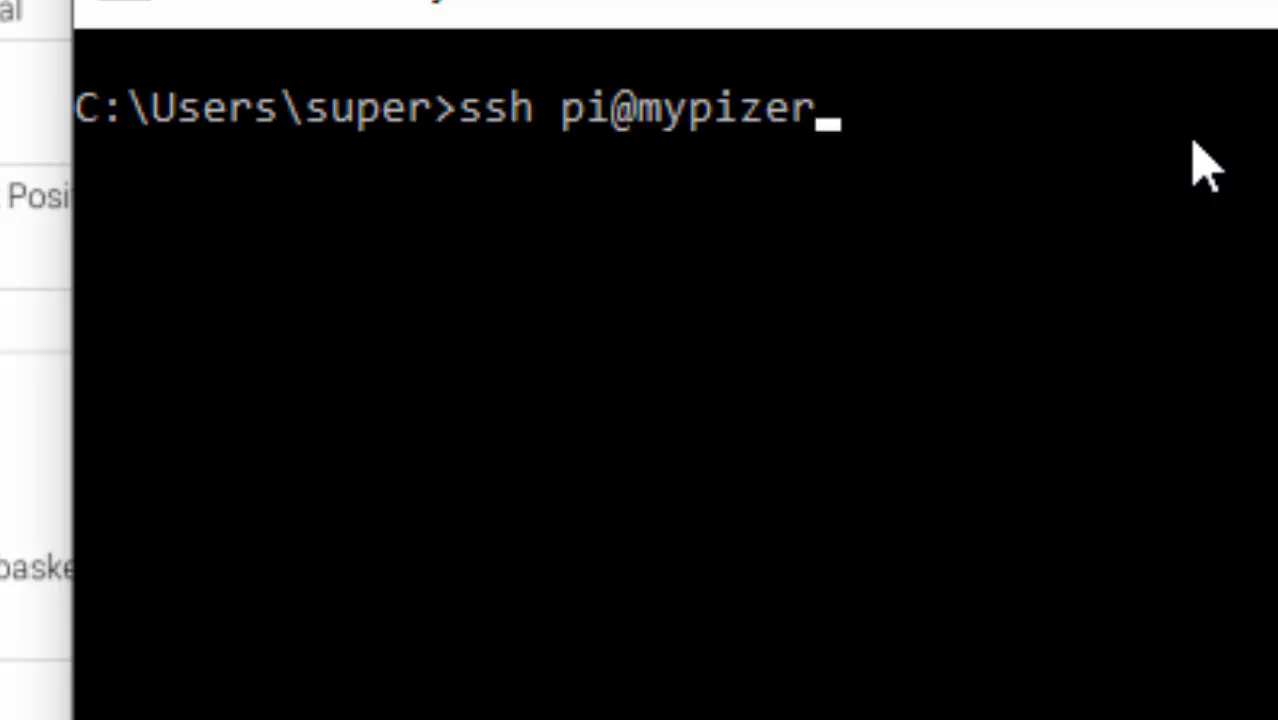
{"action": "type", "text": "ow.loca"}
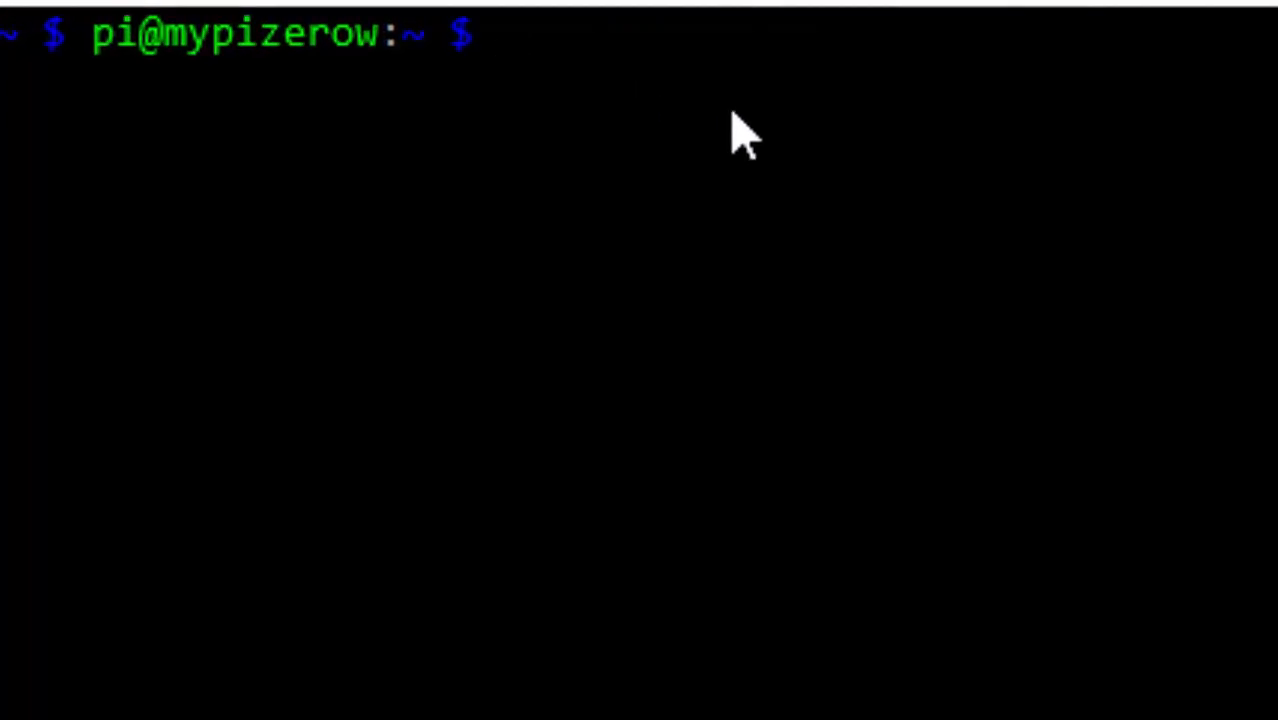
{"action": "type", "text": "cd Desktop"}
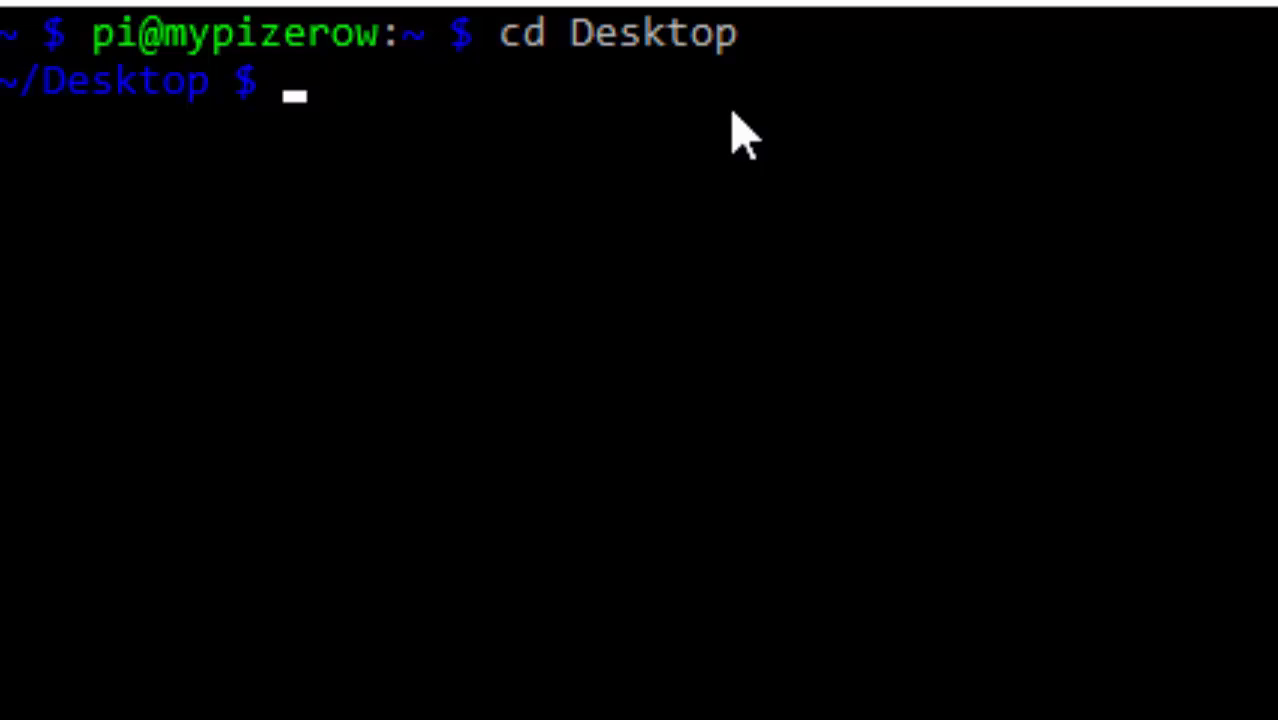
{"action": "type", "text": "cd max"}
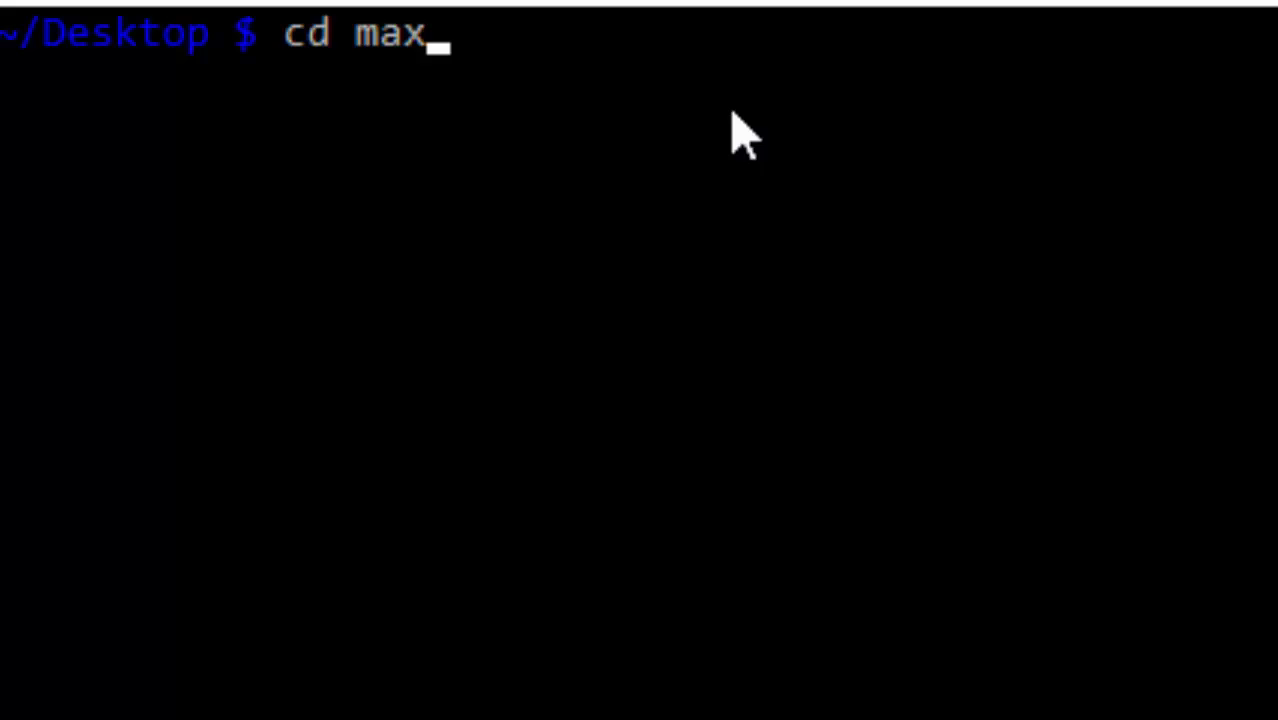
{"action": "type", "text": "301"}
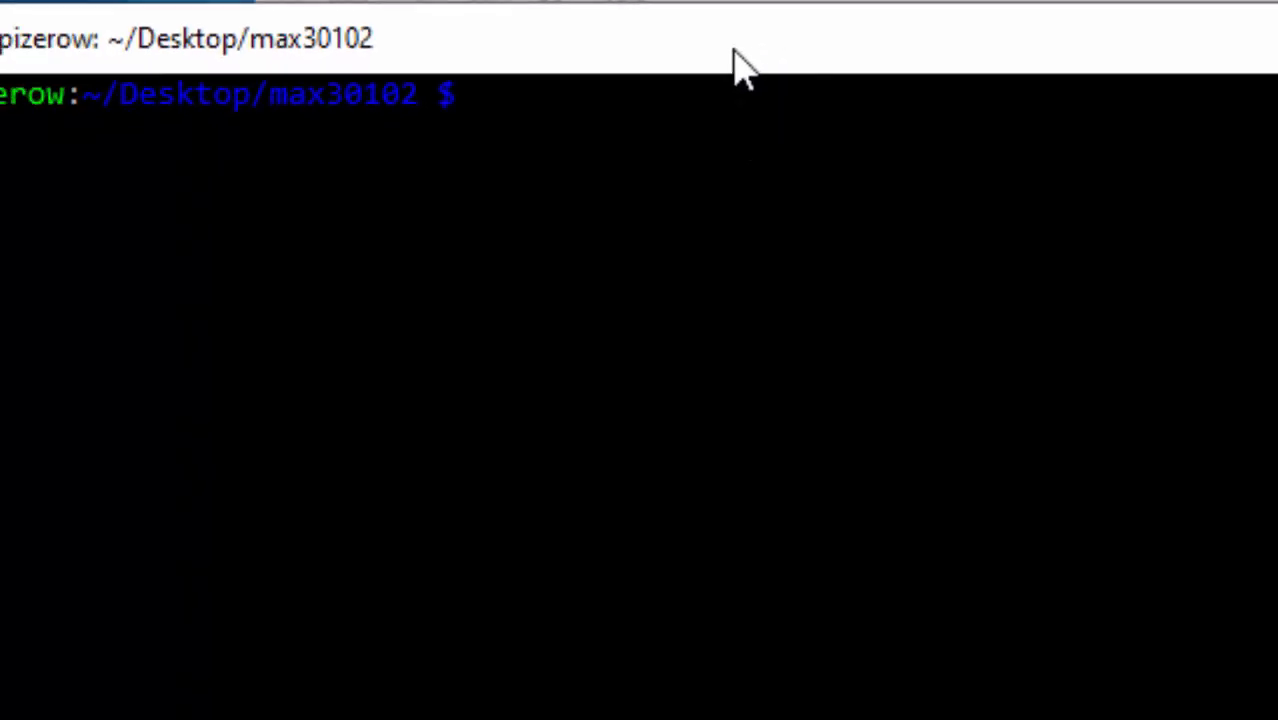
List the project files with ls and run python final01.py
{"action": "type", "text": "ls"}
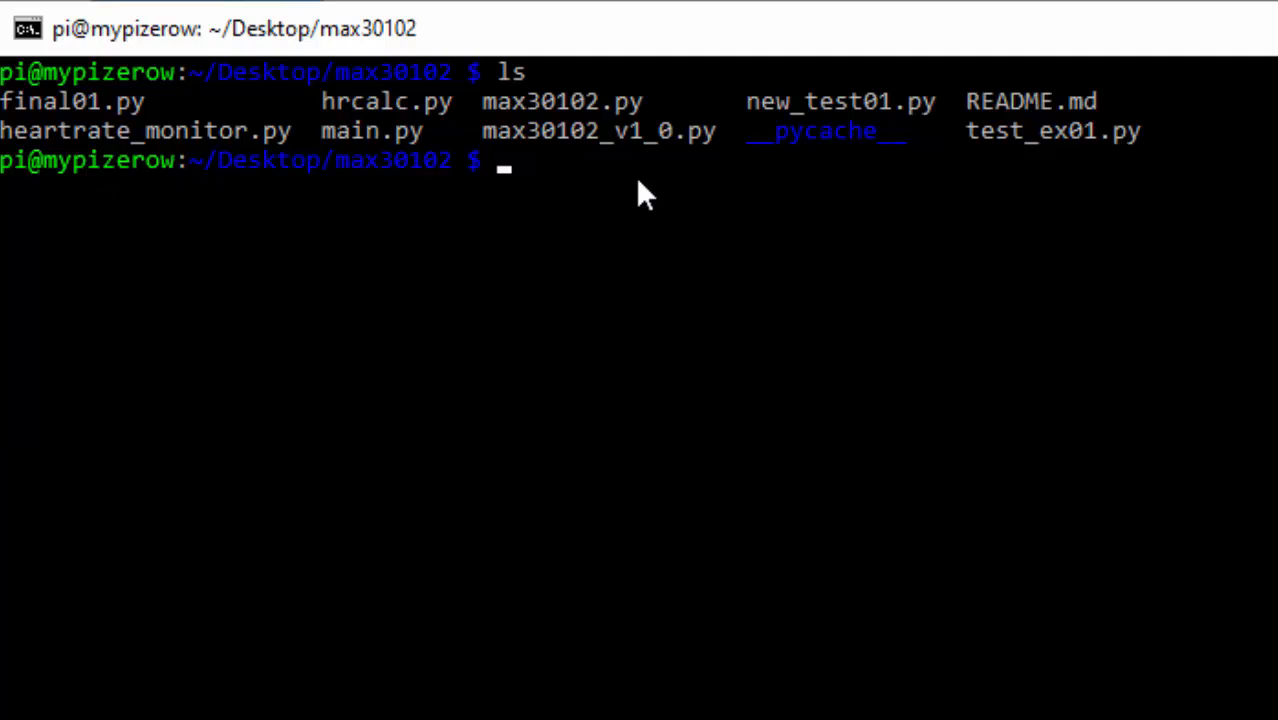
{"action": "mouse_move", "coordinate": [560, 185]}
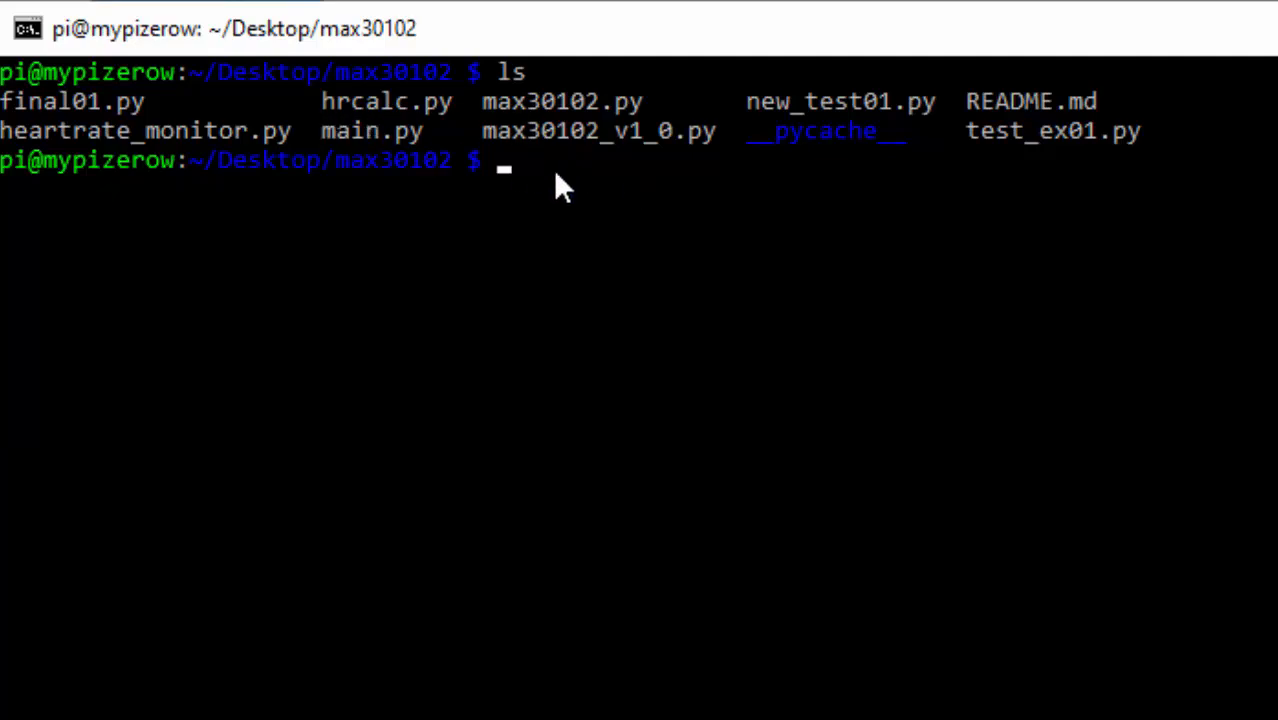
{"action": "mouse_move", "coordinate": [730, 285]}
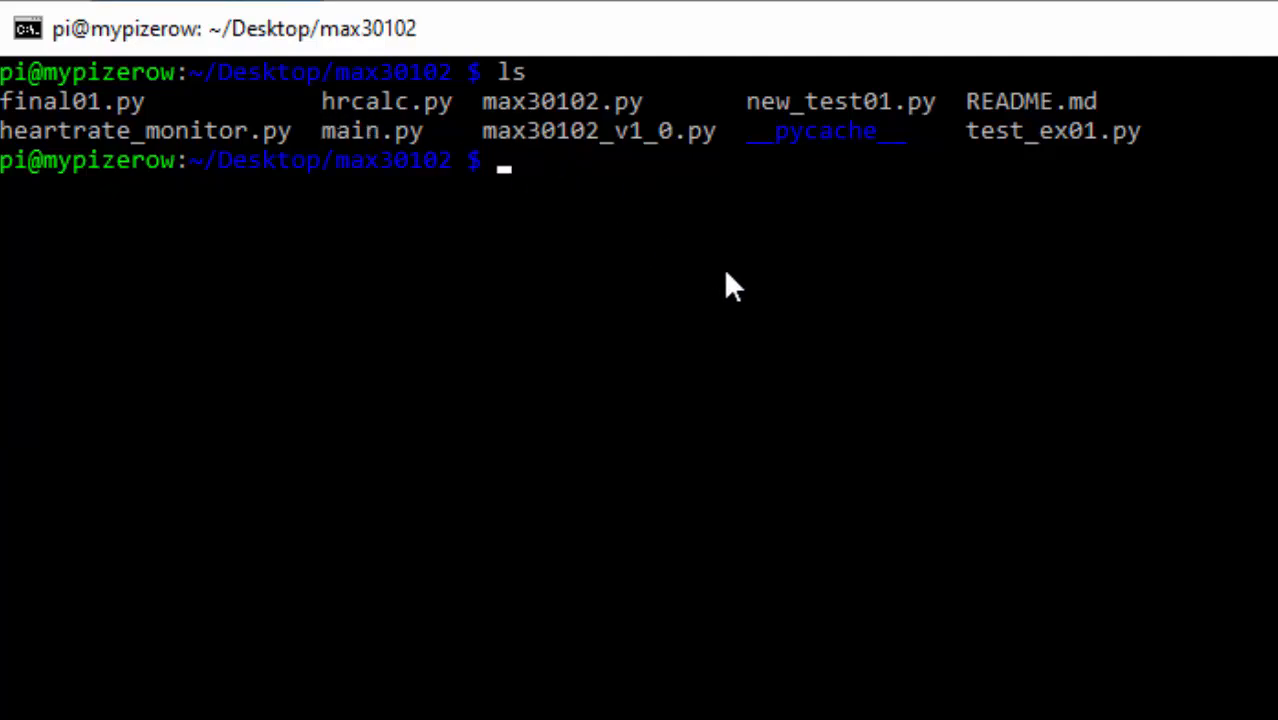
{"action": "type", "text": "python"}
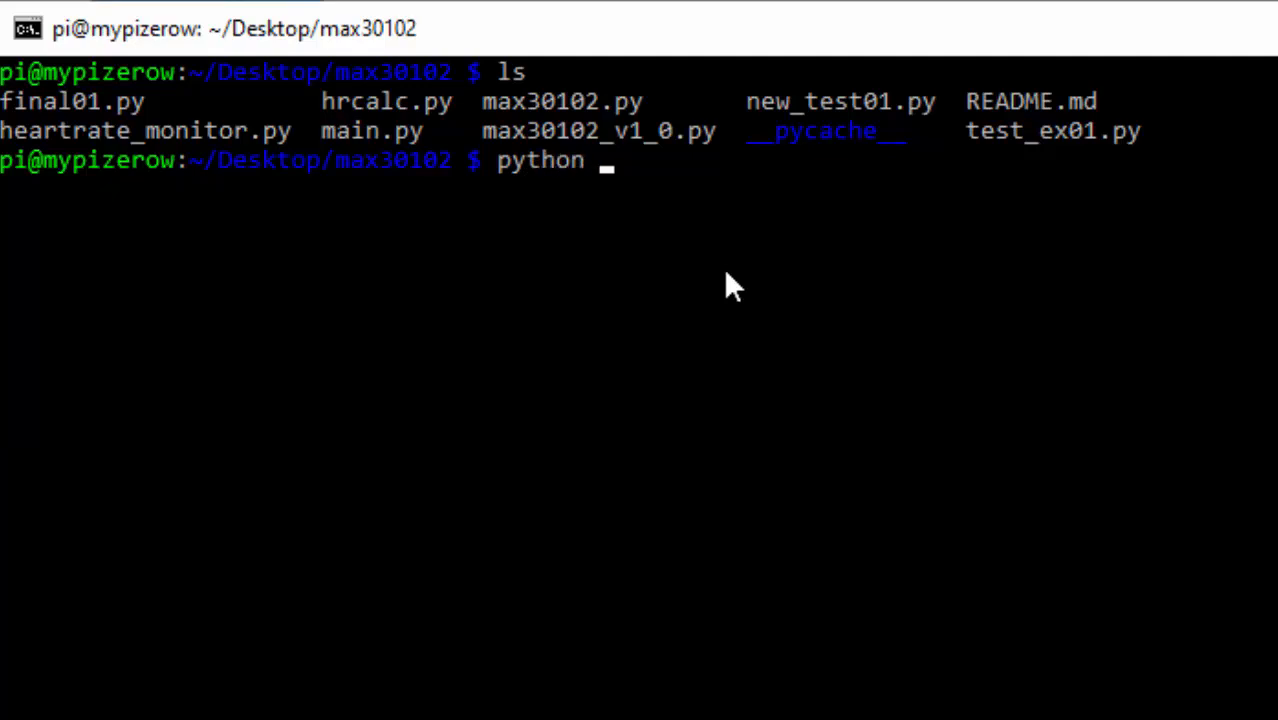
{"action": "type", "text": "final01.py"}
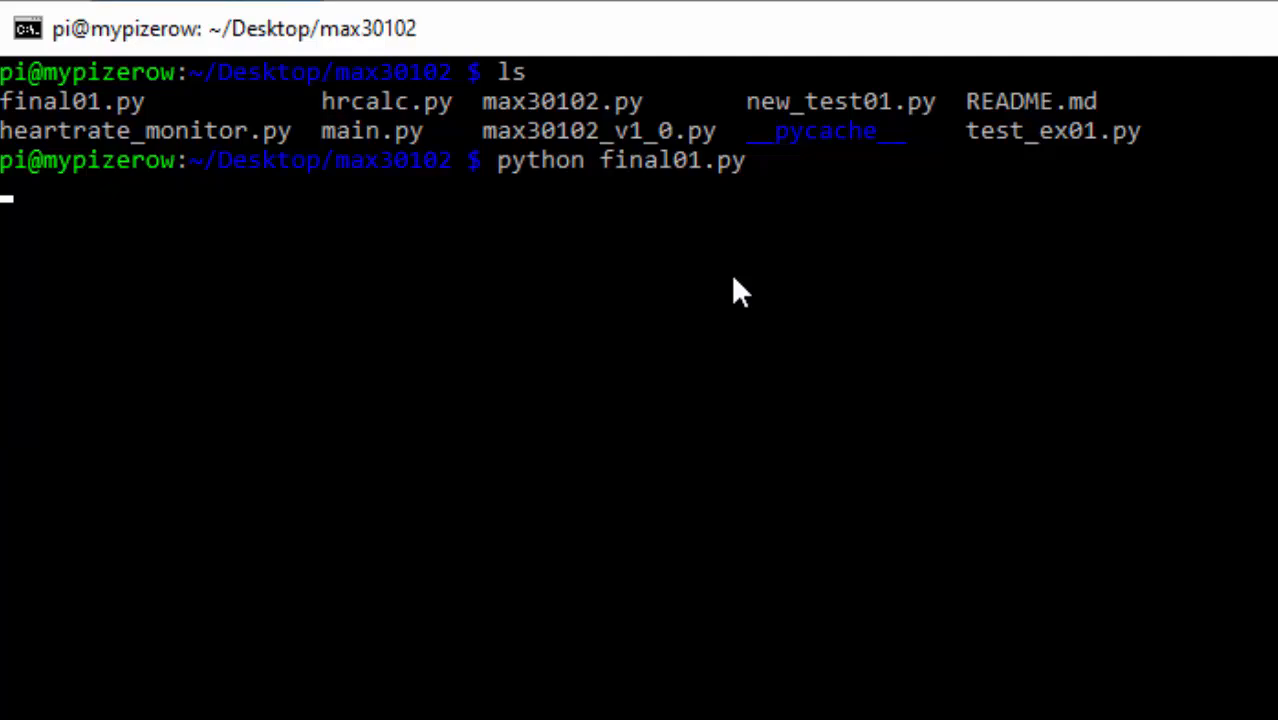
{"action": "mouse_move", "coordinate": [878, 500]}
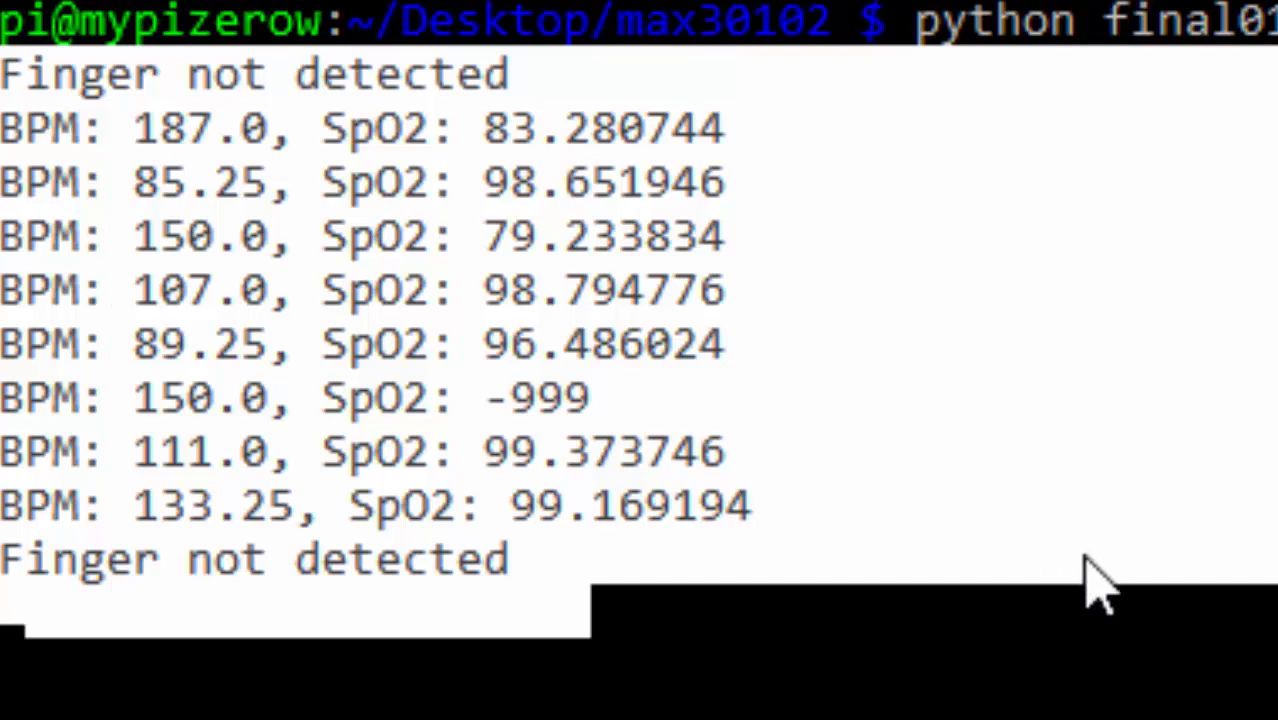
{"action": "mouse_move", "coordinate": [555, 535]}
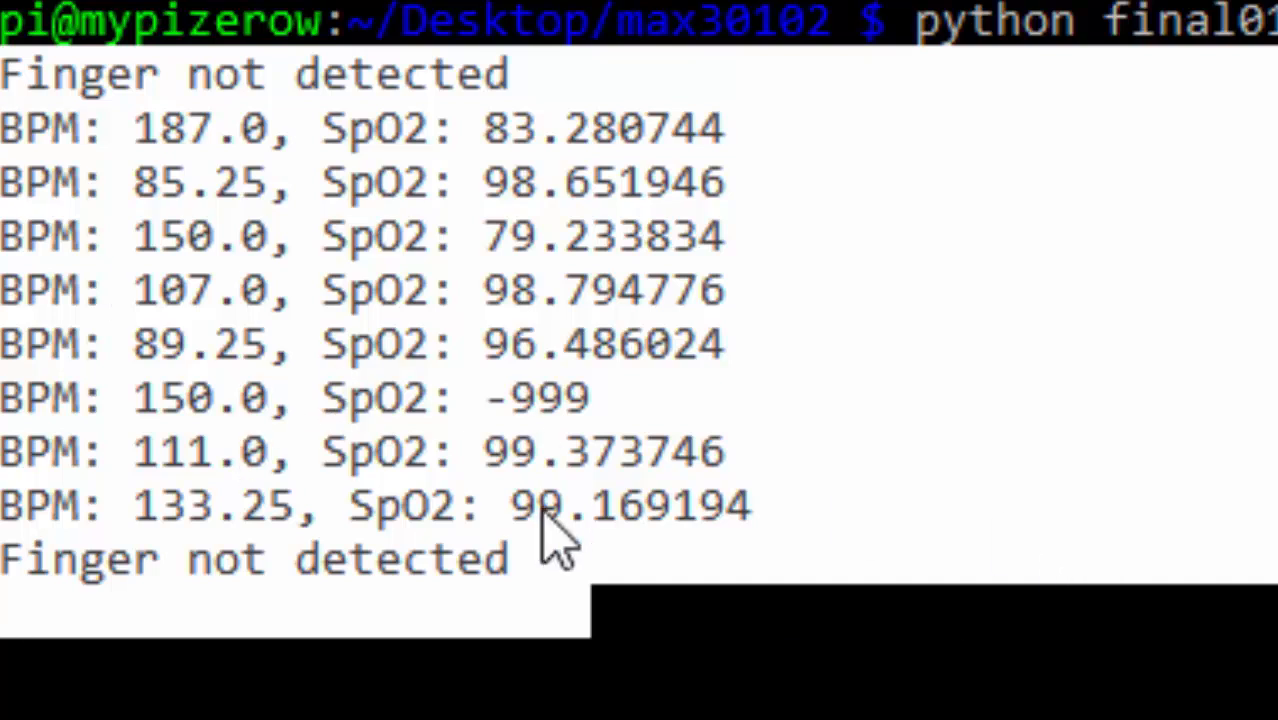
{"action": "mouse_move", "coordinate": [625, 440]}
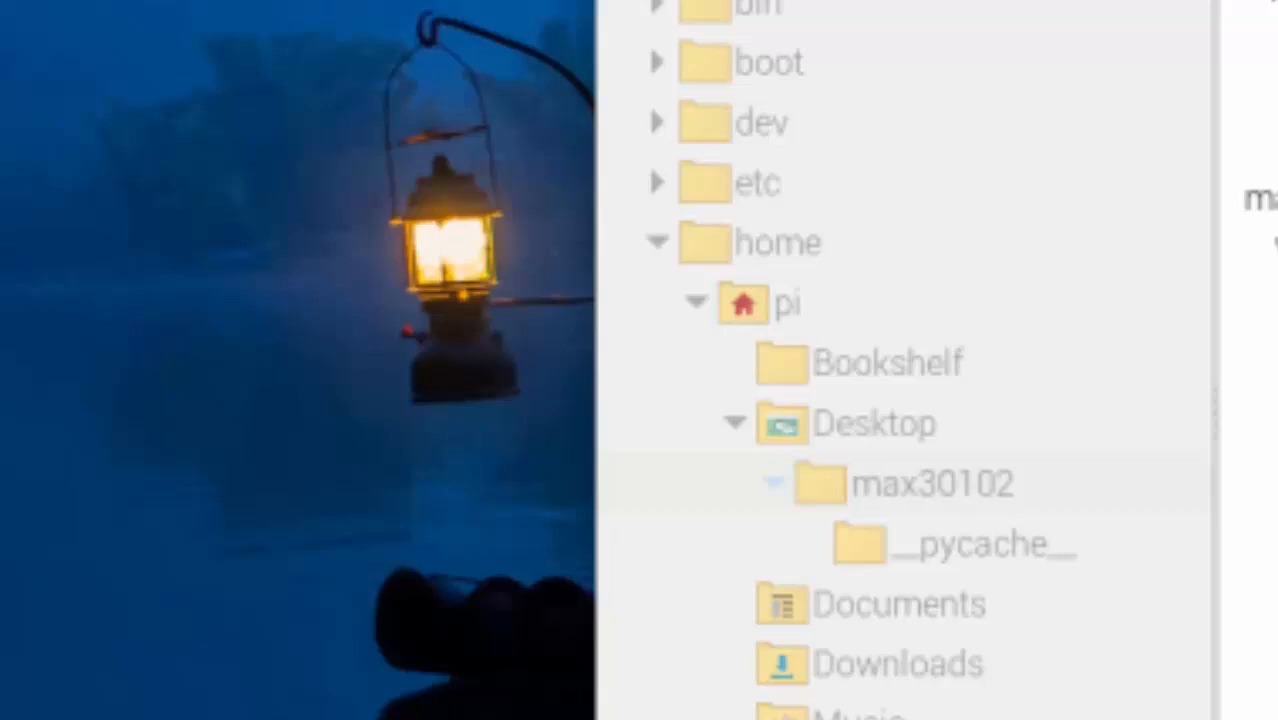
Show the contents of the max30102 folder in PCManFM
{"action": "left_click", "coordinate": [931, 483]}
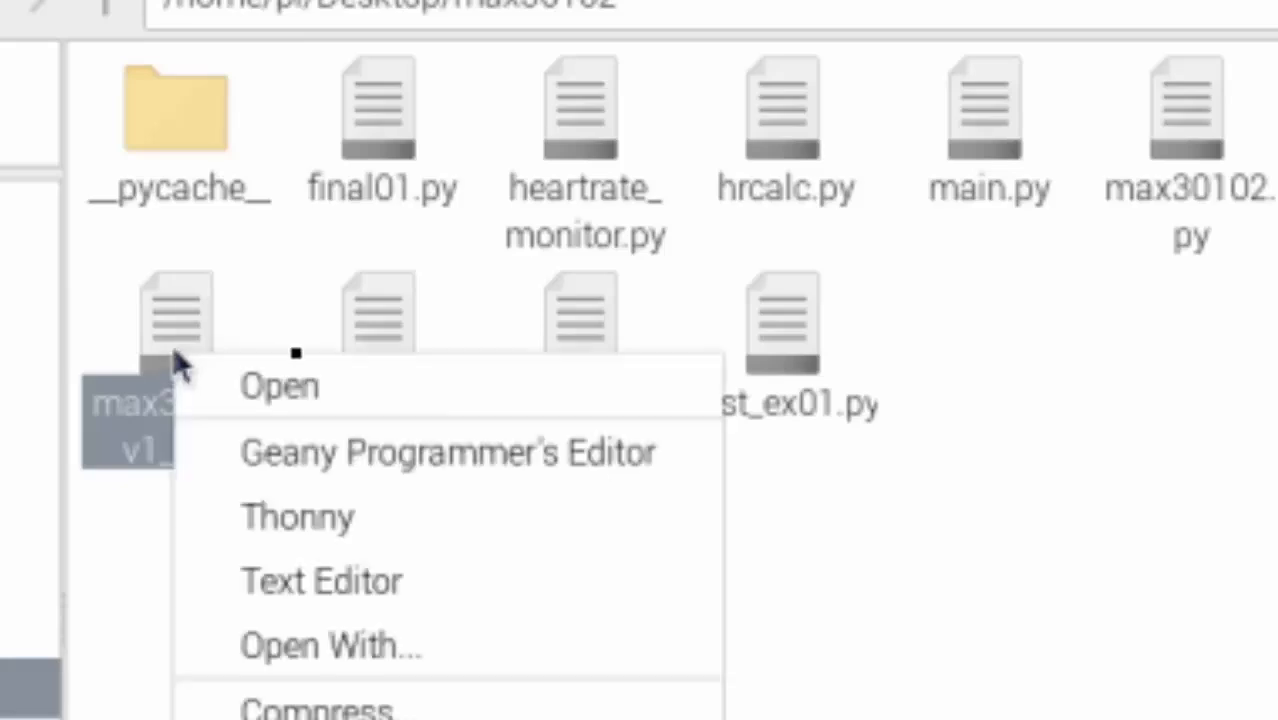
{"action": "mouse_move", "coordinate": [297, 517]}
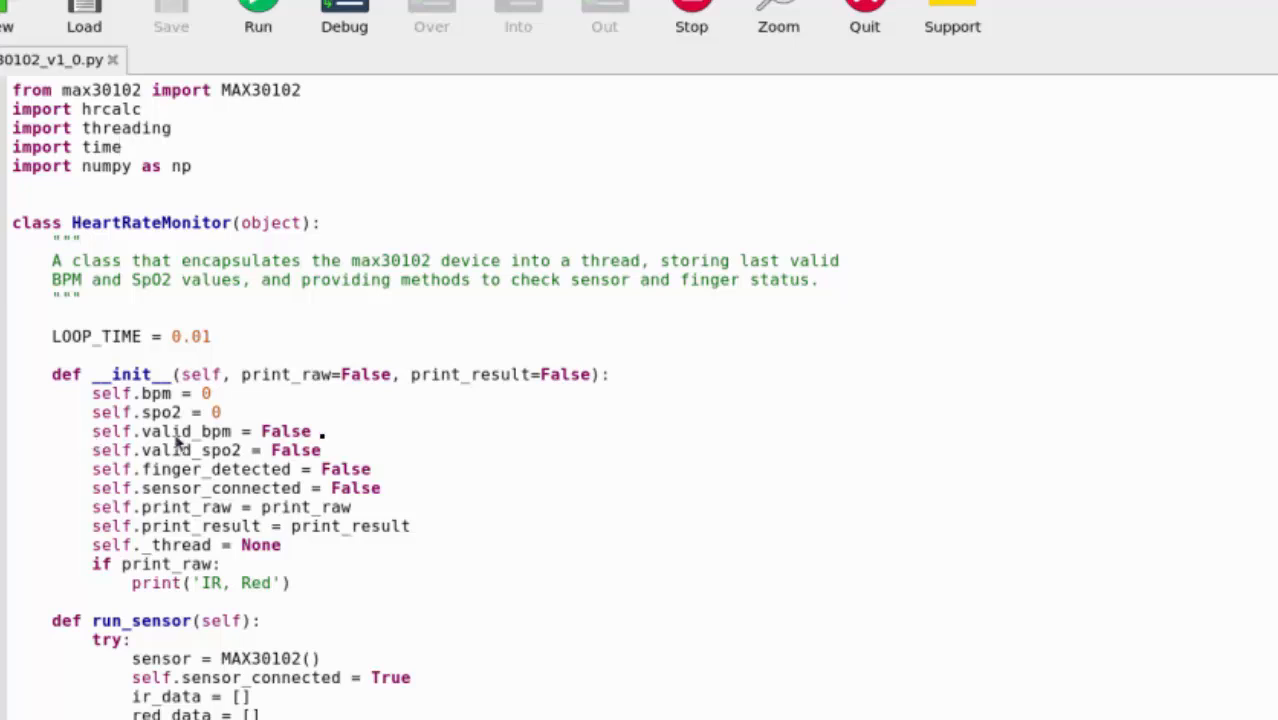
Highlight the valid_bpm and valid_spo2 attributes and a constructor line in max30102_v1_0.py
{"action": "double_click", "coordinate": [170, 431]}
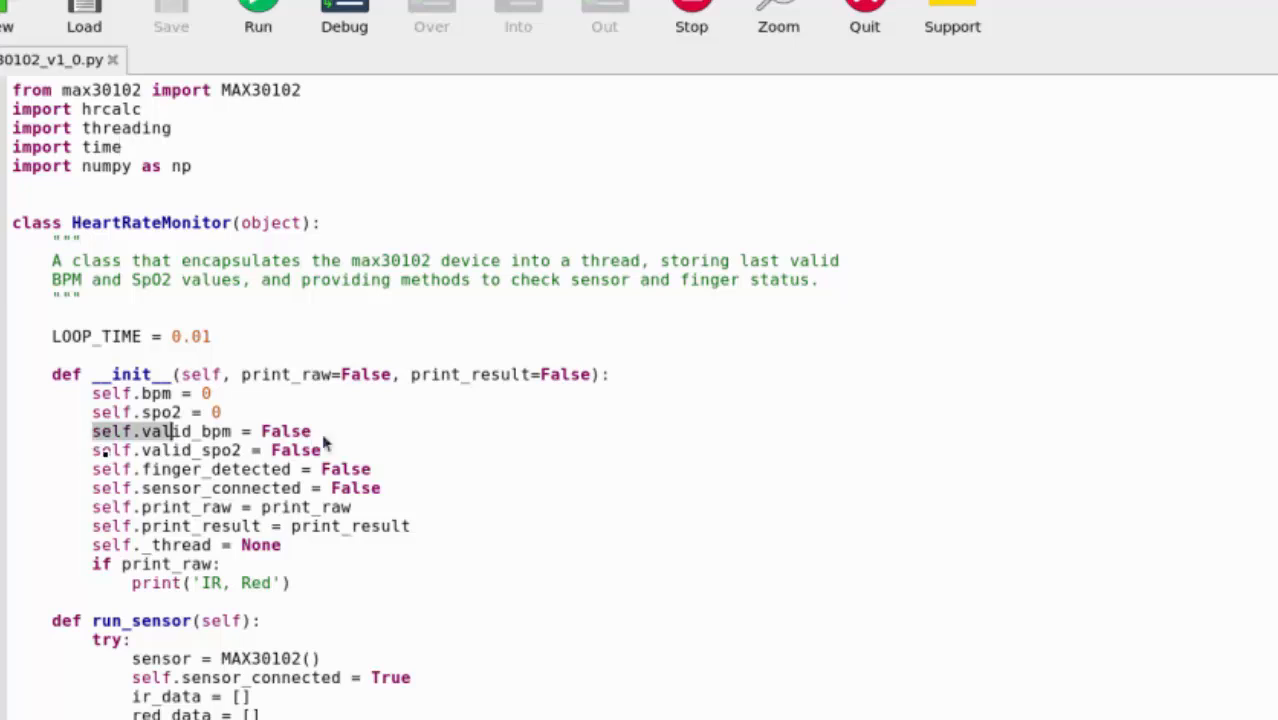
{"action": "double_click", "coordinate": [200, 431]}
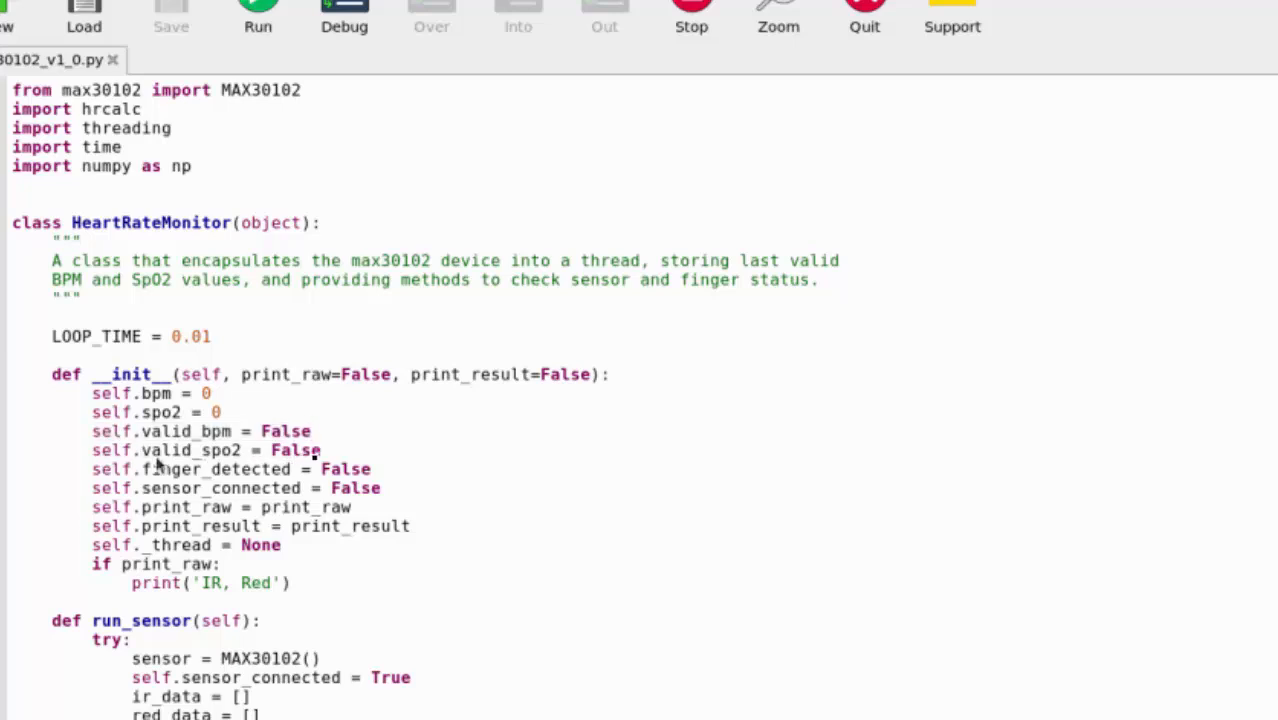
{"action": "double_click", "coordinate": [200, 450]}
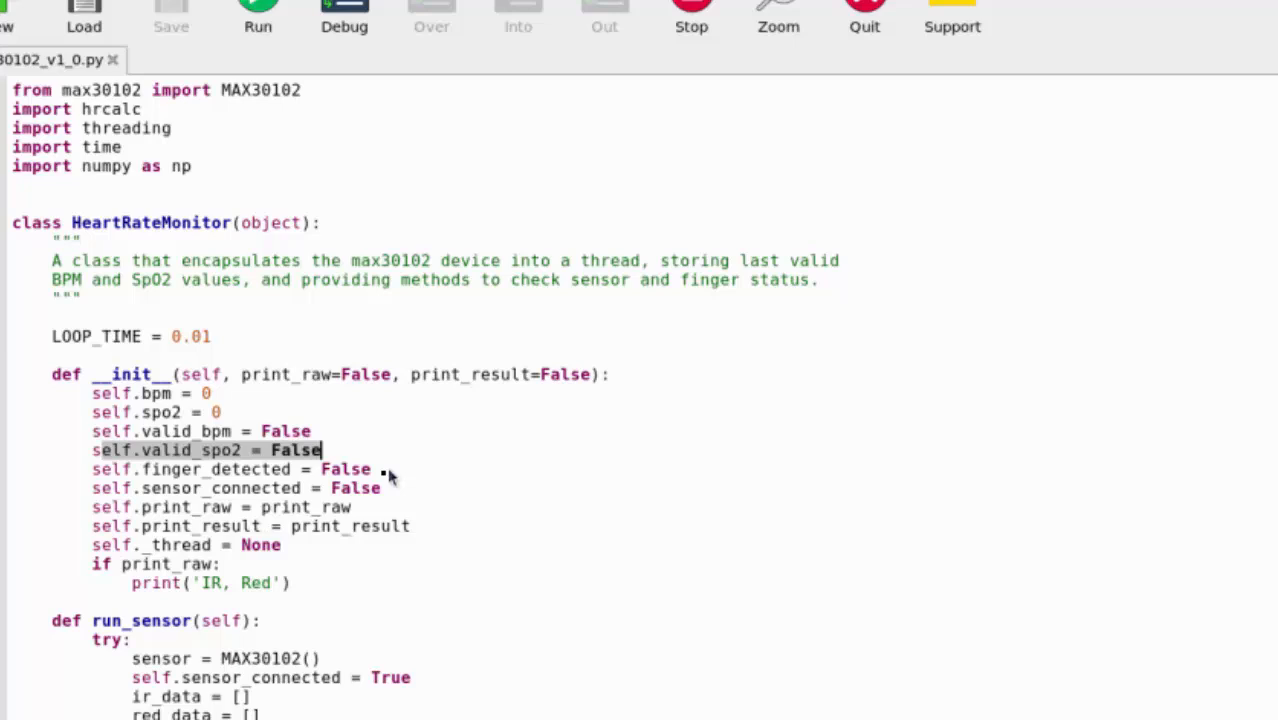
{"action": "mouse_move", "coordinate": [195, 510]}
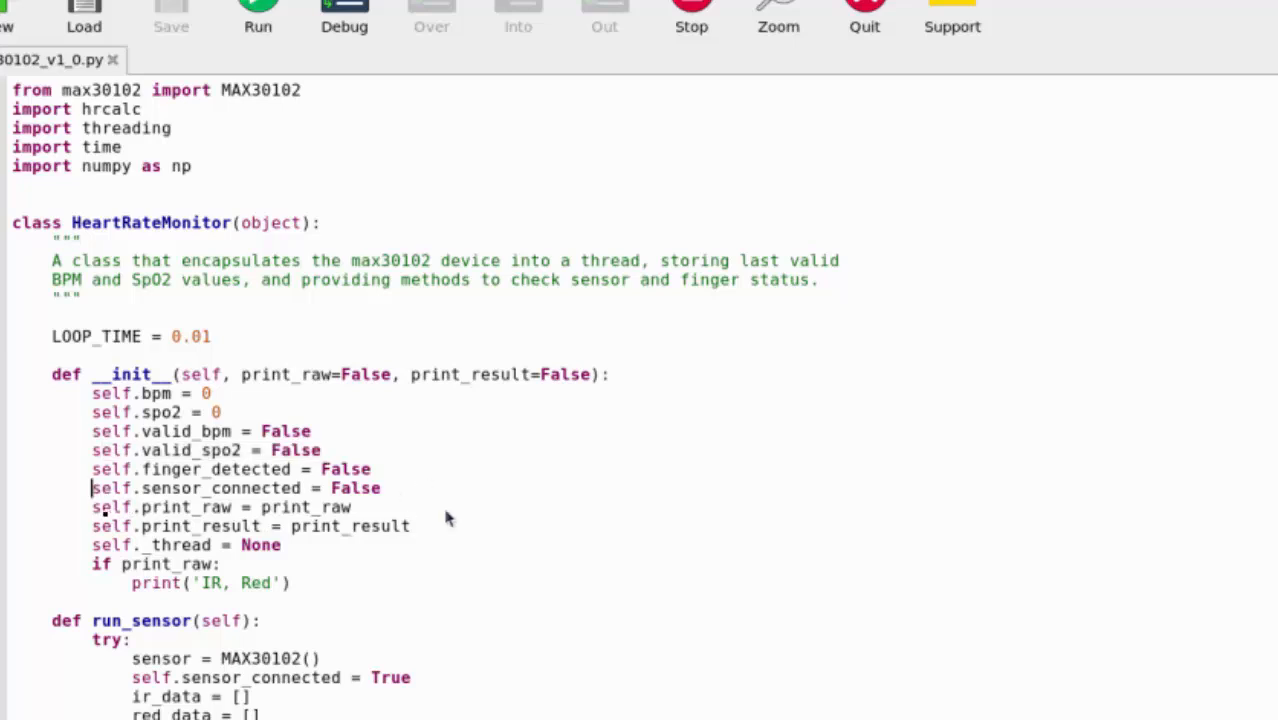
{"action": "triple_click", "coordinate": [230, 488]}
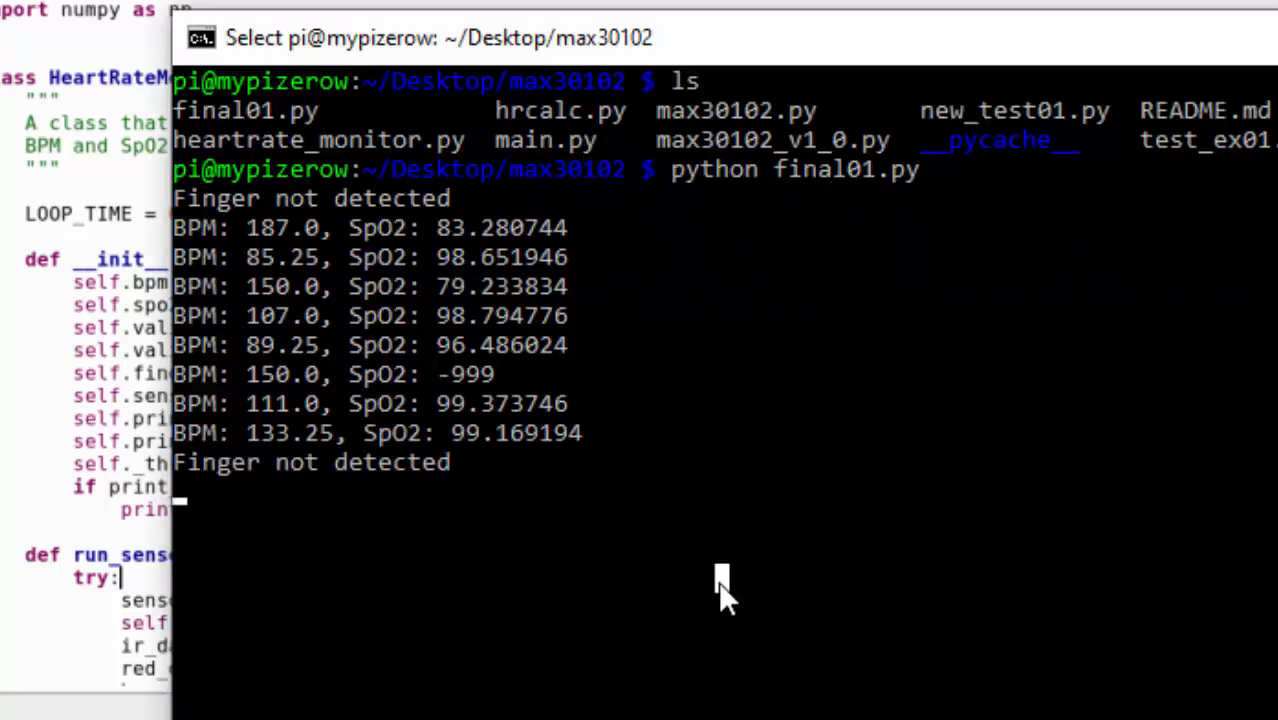
Stop the running script with Ctrl+C, clear the screen, and launch Python
{"action": "key", "text": "ctrl+c"}
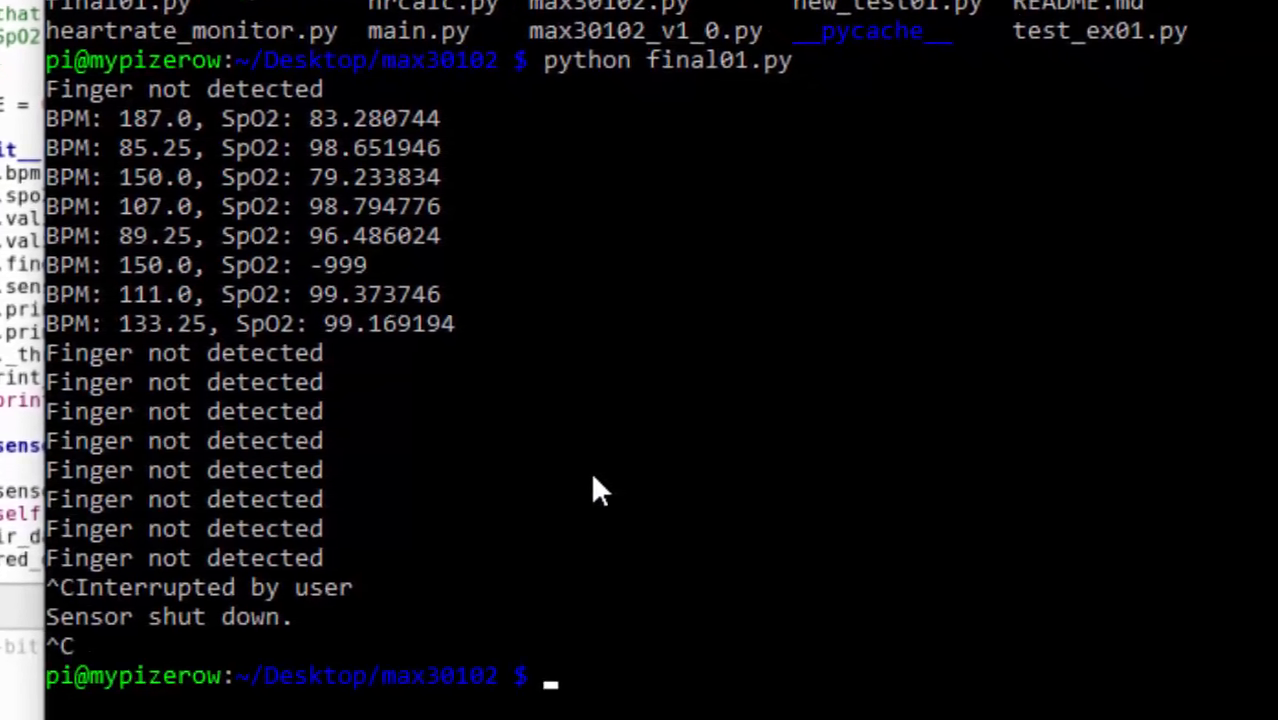
{"action": "type", "text": "cls"}
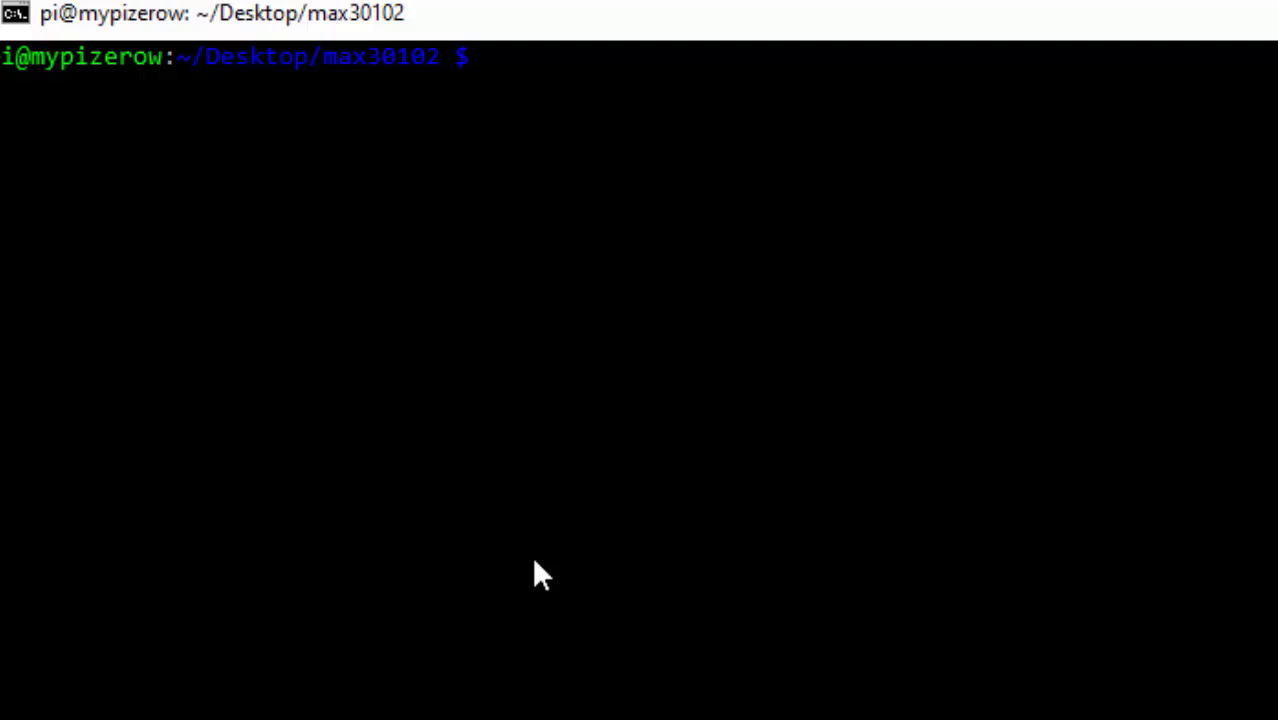
{"action": "type", "text": "python"}
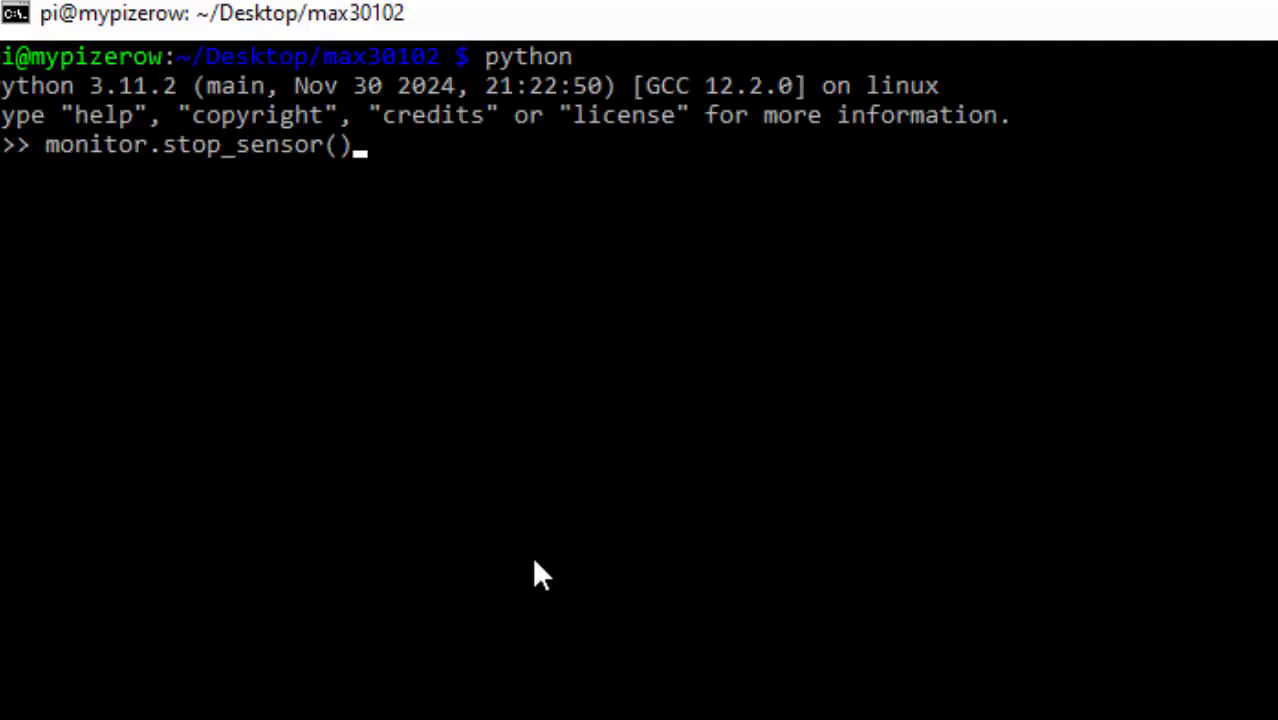
Import HeartRateMonitor and create a monitor with print_raw=False and printing off
{"action": "type", "text": "monitor.start_sensor()"}
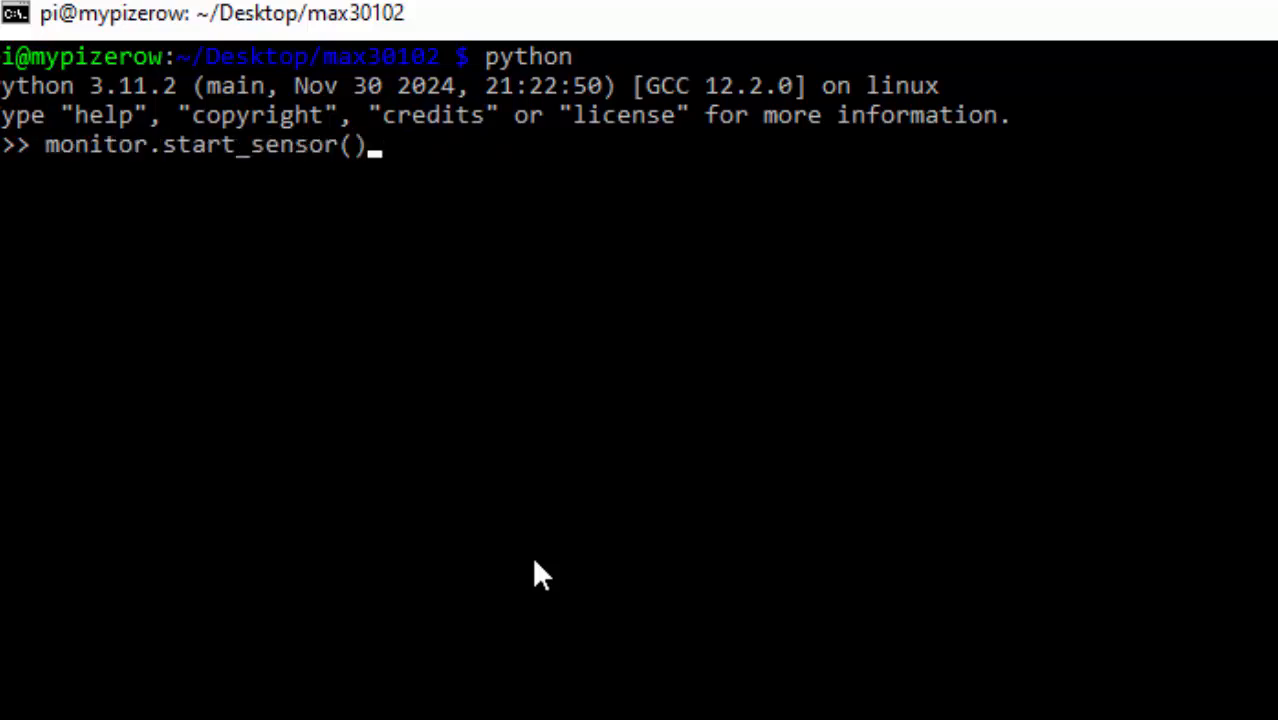
{"action": "type", "text": "monitor = HeartRateMonitor(print_raw=True,print_result=True)"}
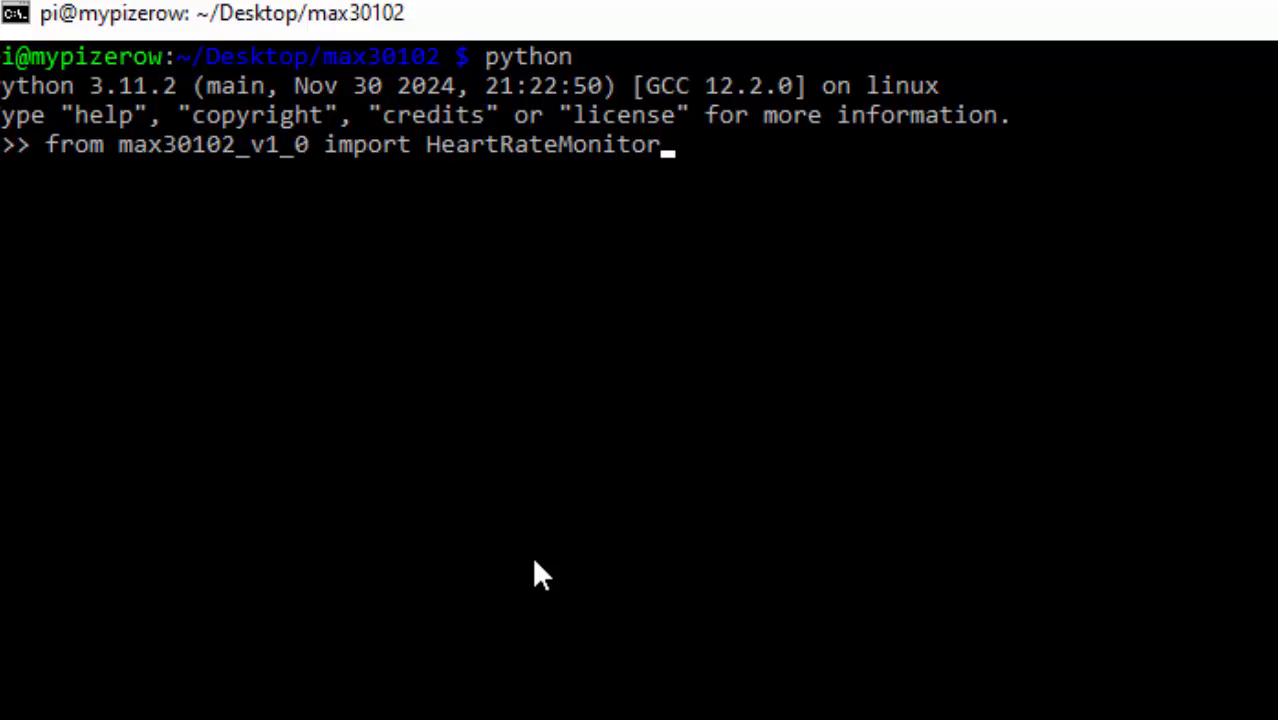
{"action": "key", "text": "enter"}
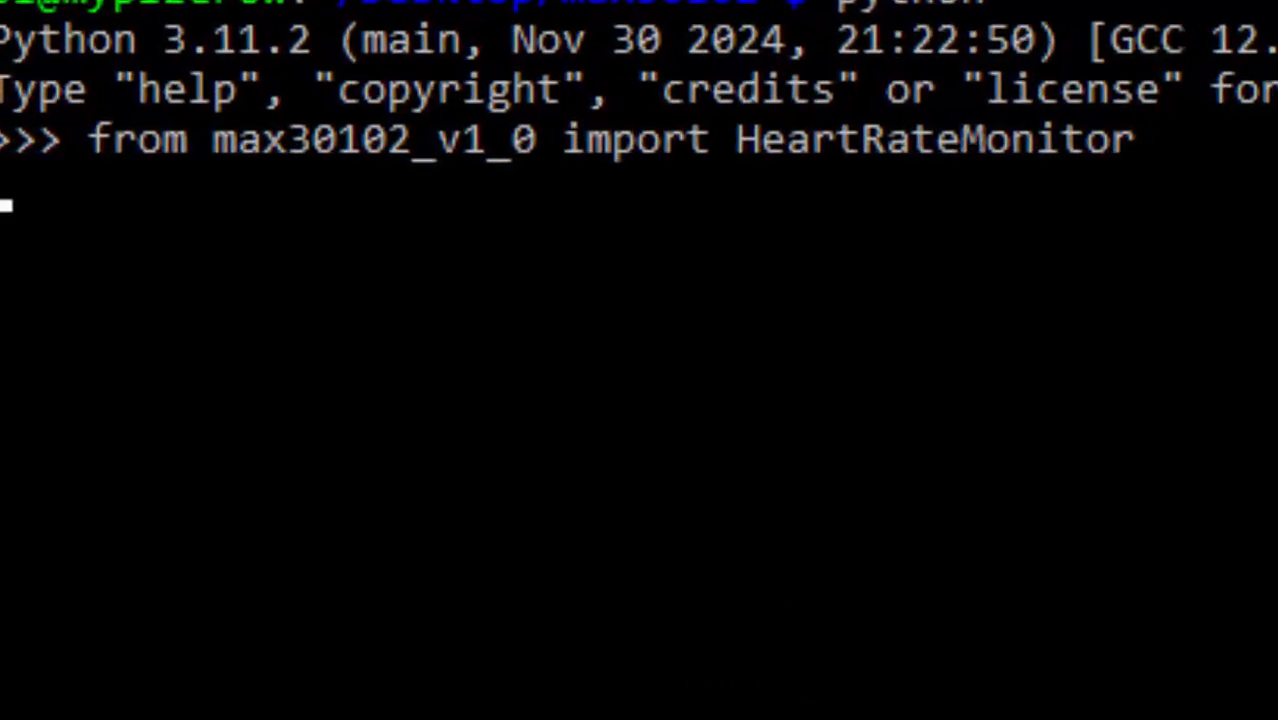
{"action": "key", "text": "enter"}
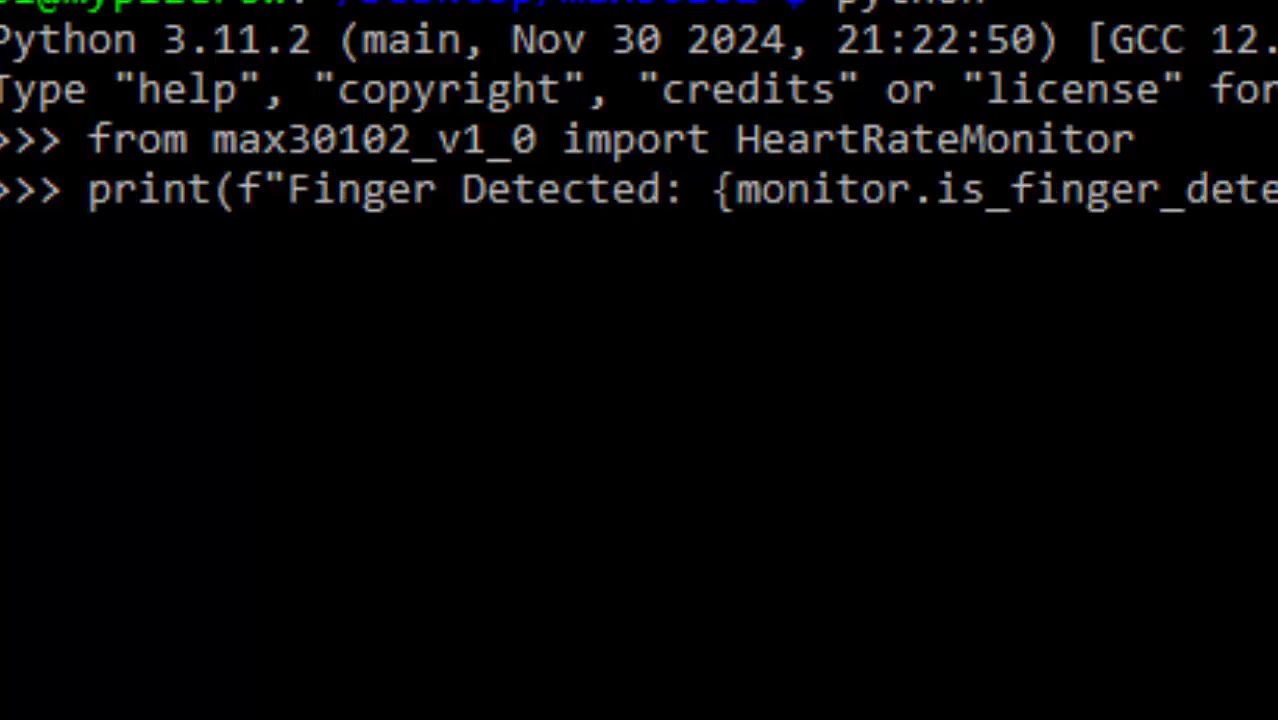
{"action": "type", "text": "monitor = HeartRateMonitor(print_raw=False,print_result=False"}
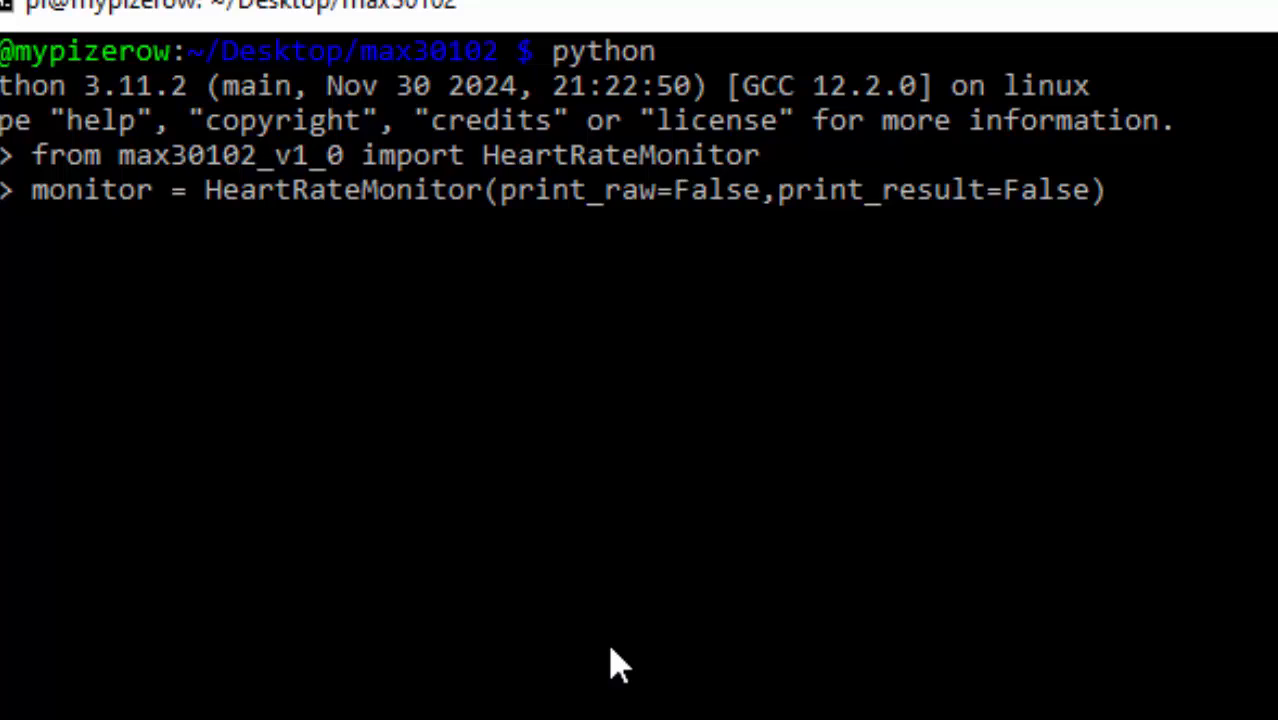
Run monitor.start_sensor() and print whether the sensor is connected
{"action": "type", "text": "mo"}
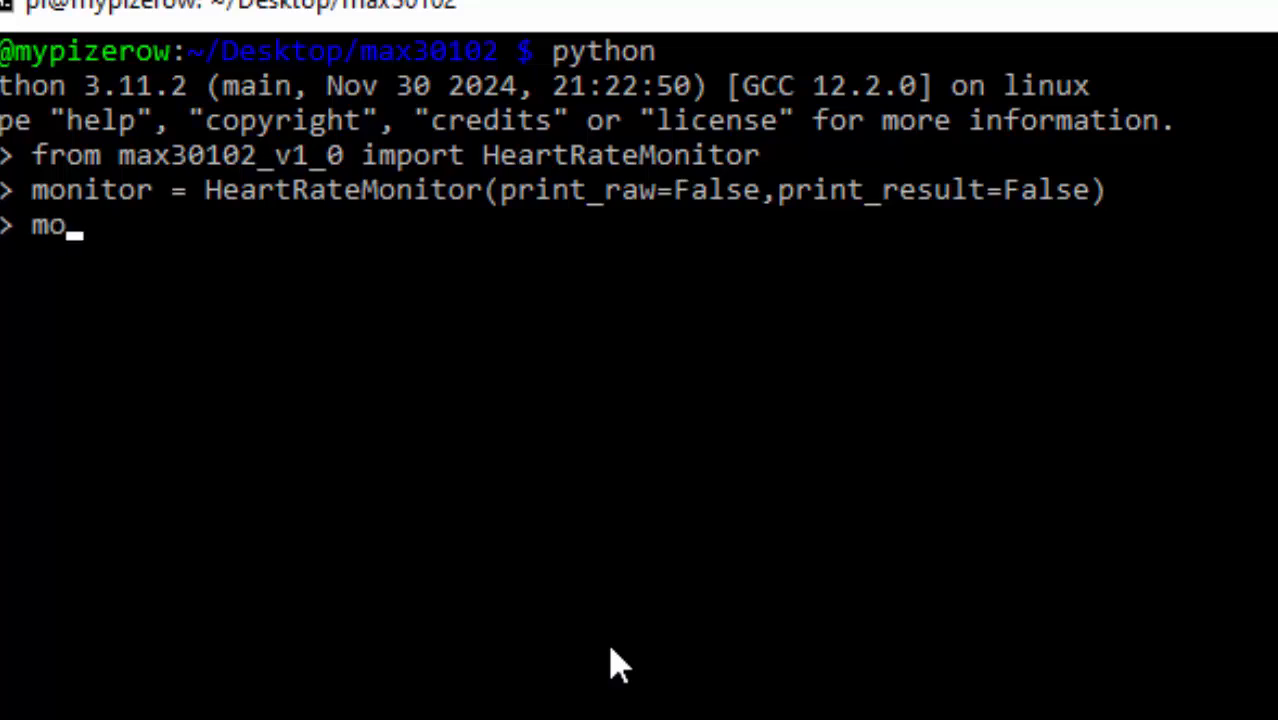
{"action": "type", "text": "nitor."}
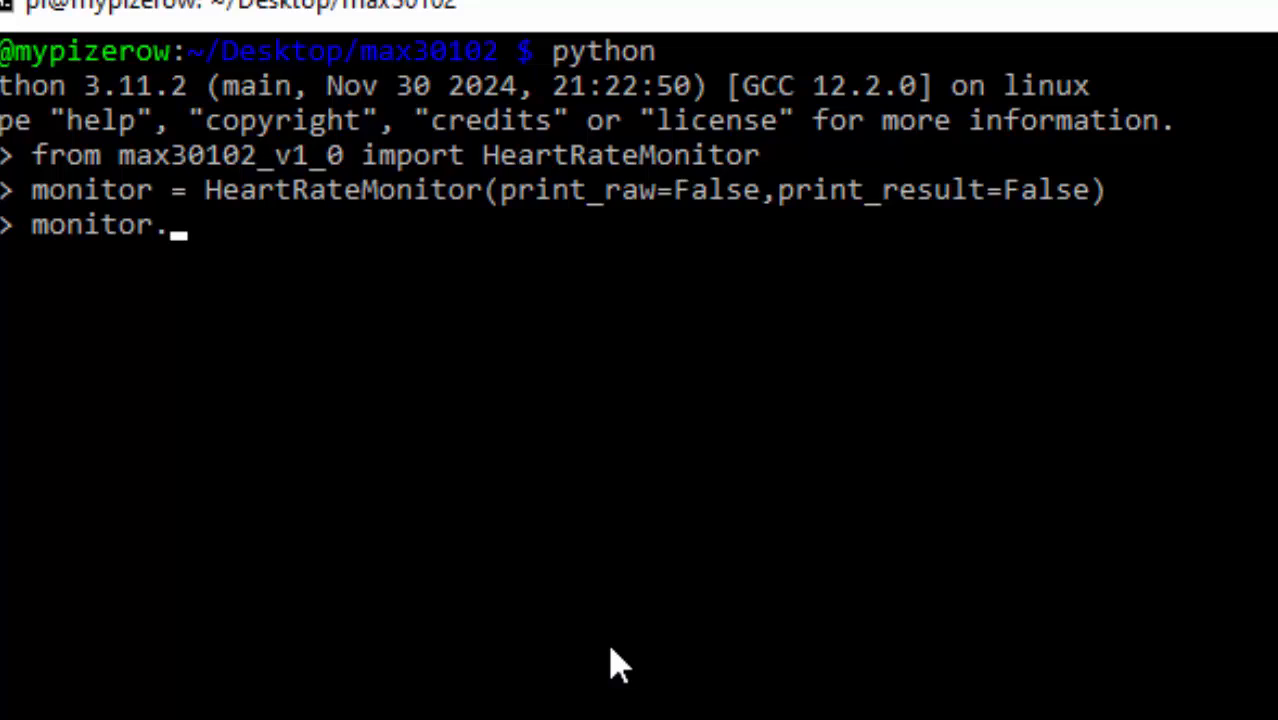
{"action": "type", "text": "start_sensor("}
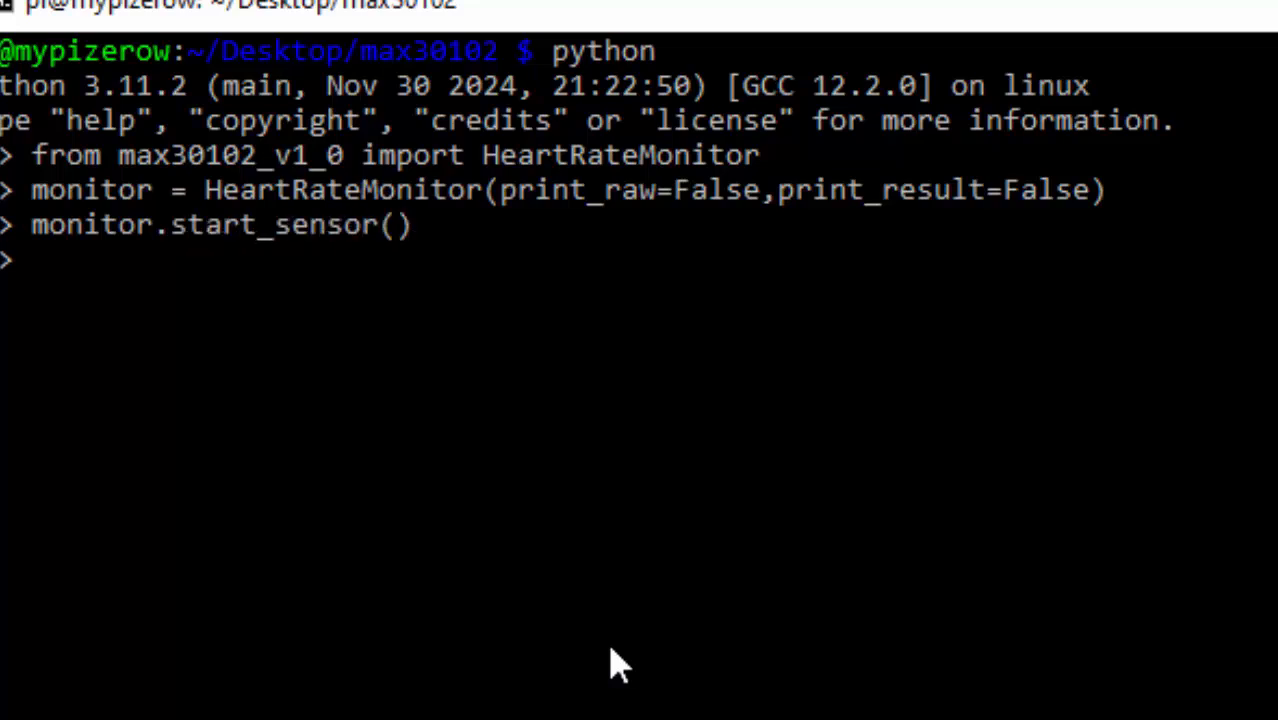
{"action": "key", "text": "Return"}
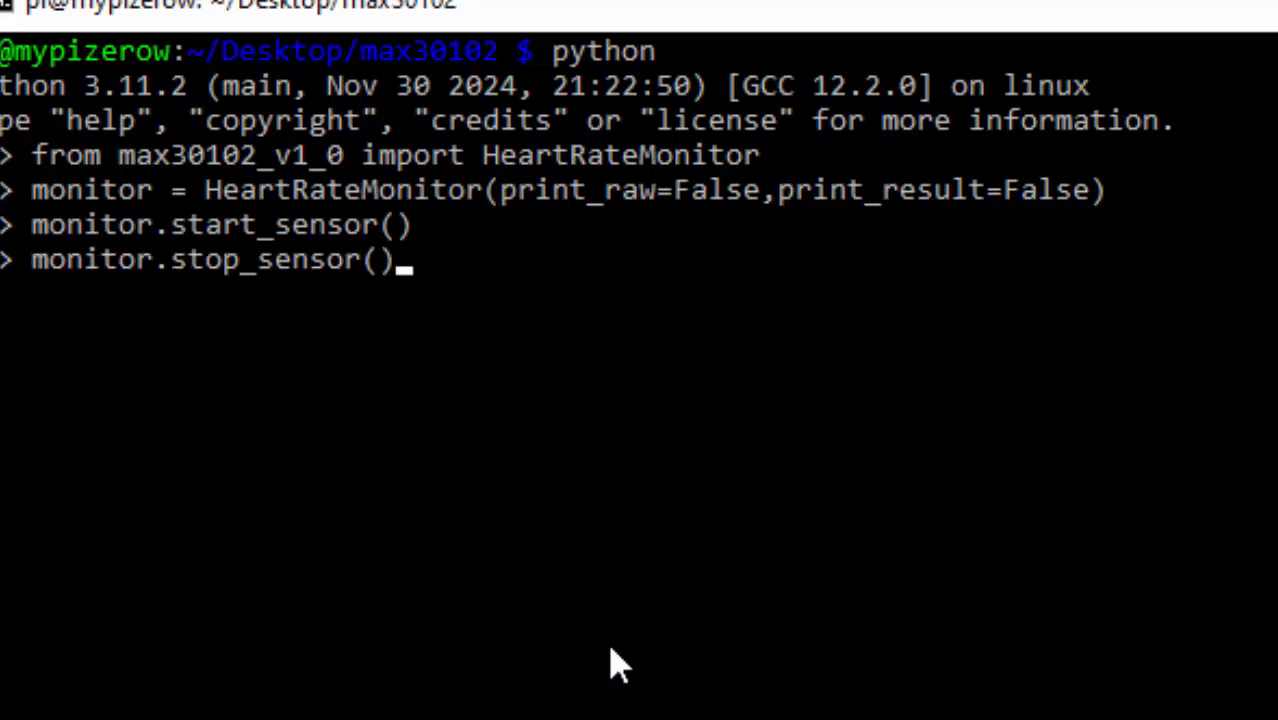
{"action": "type", "text": "print(f\"Finger Detected: {monitor.is_sensor_connected()}\")"}
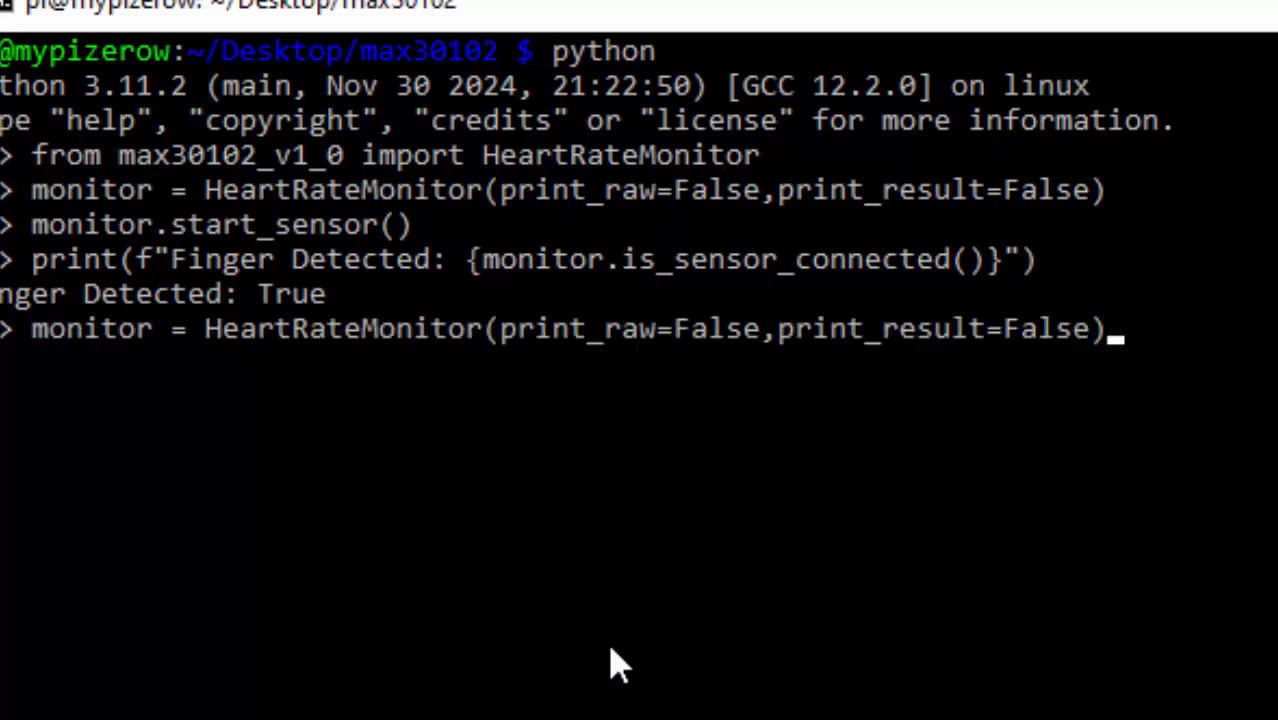
Repeat the finger-detection print check, then type readings = monitor.get_readings()
{"action": "type", "text": "exit()"}
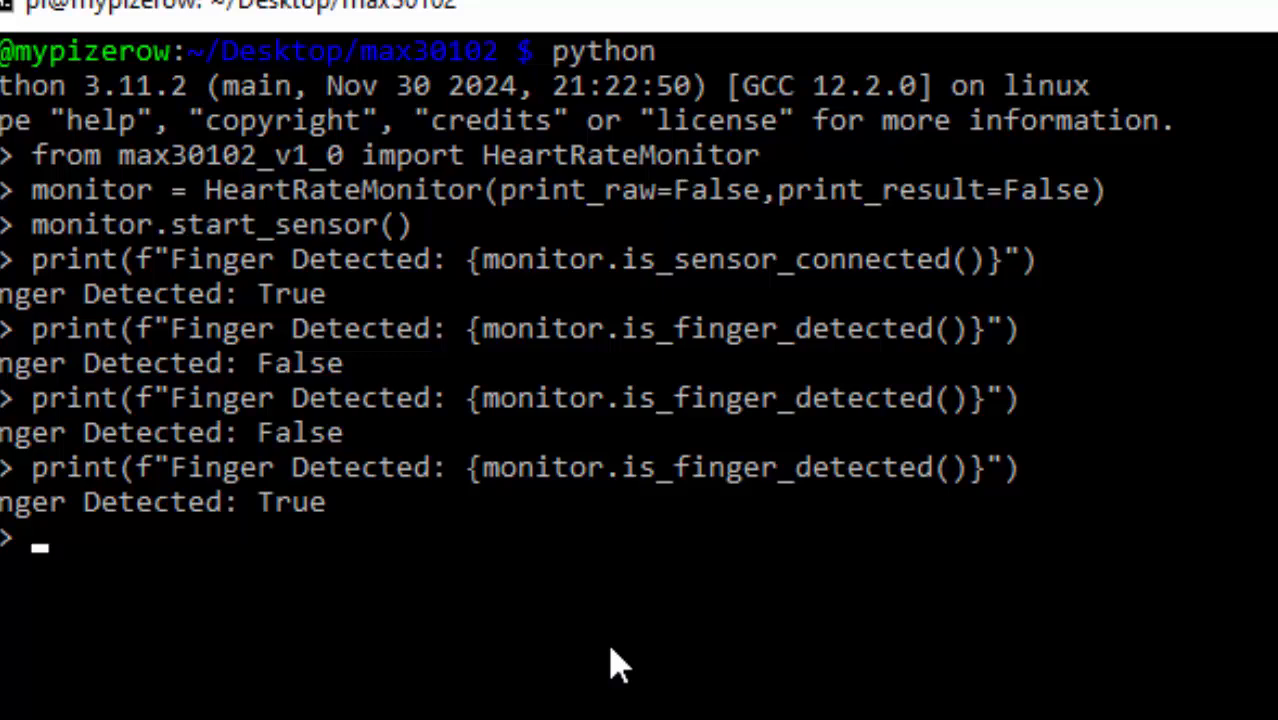
{"action": "type", "text": "print(f\"Finger Detected: {monitor.is_sensor_connected()}\")"}
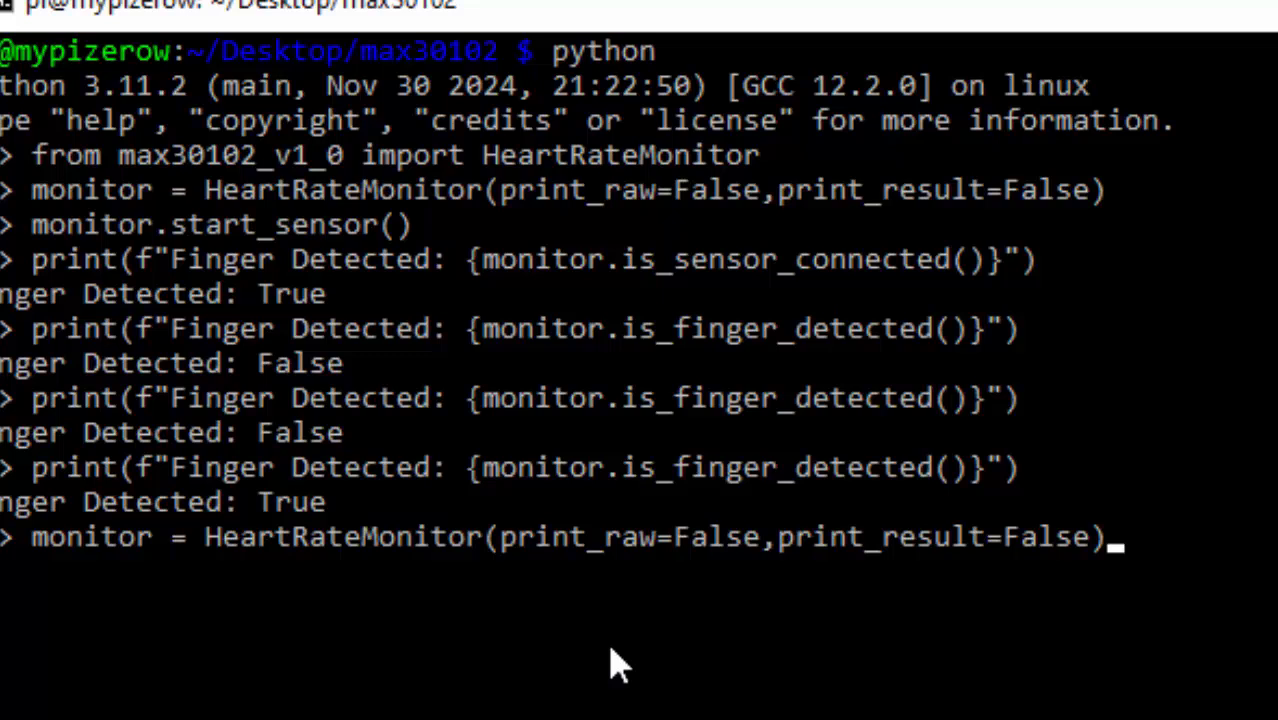
{"action": "type", "text": "readings"}
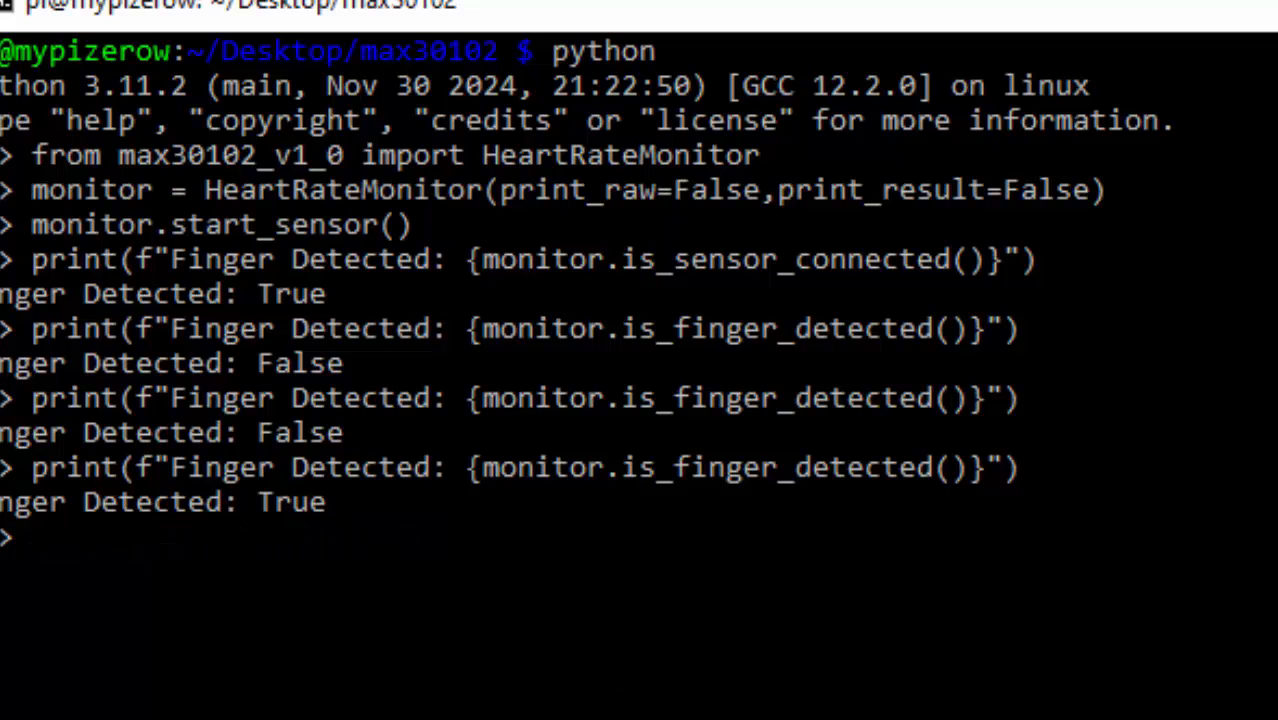
{"action": "type", "text": "exit()"}
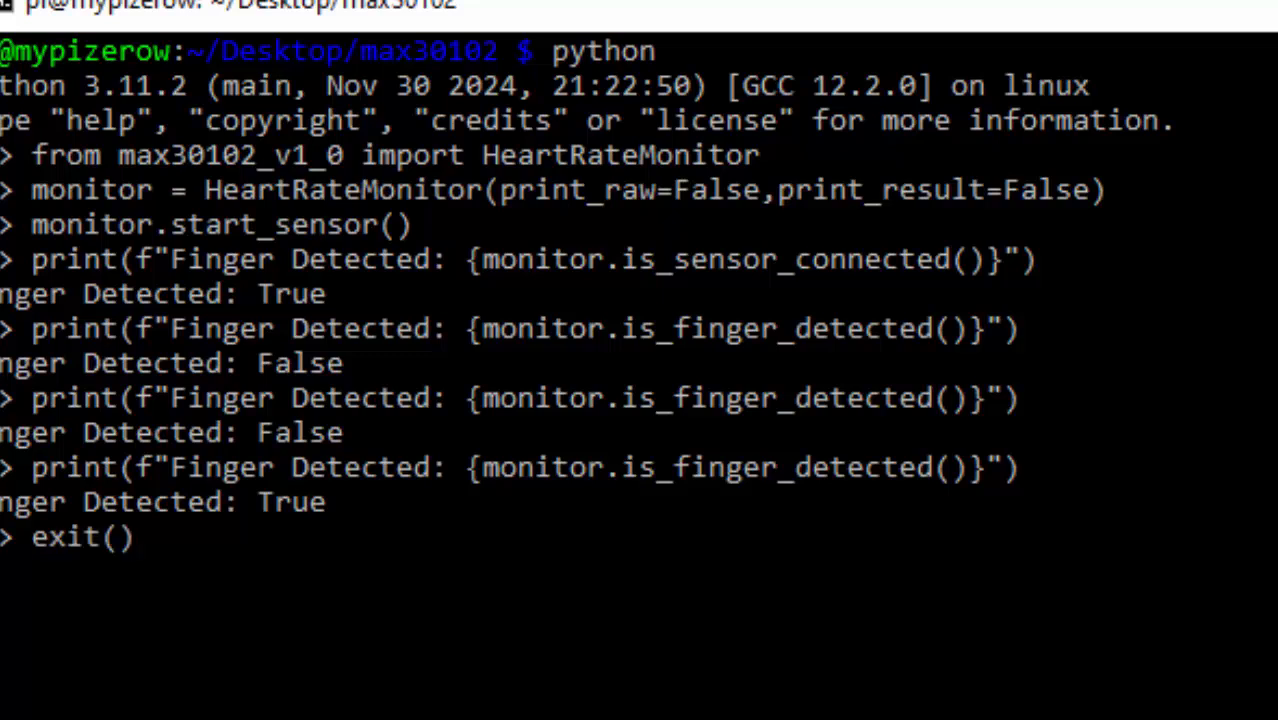
{"action": "type", "text": "readings = monitor.get_readings()"}
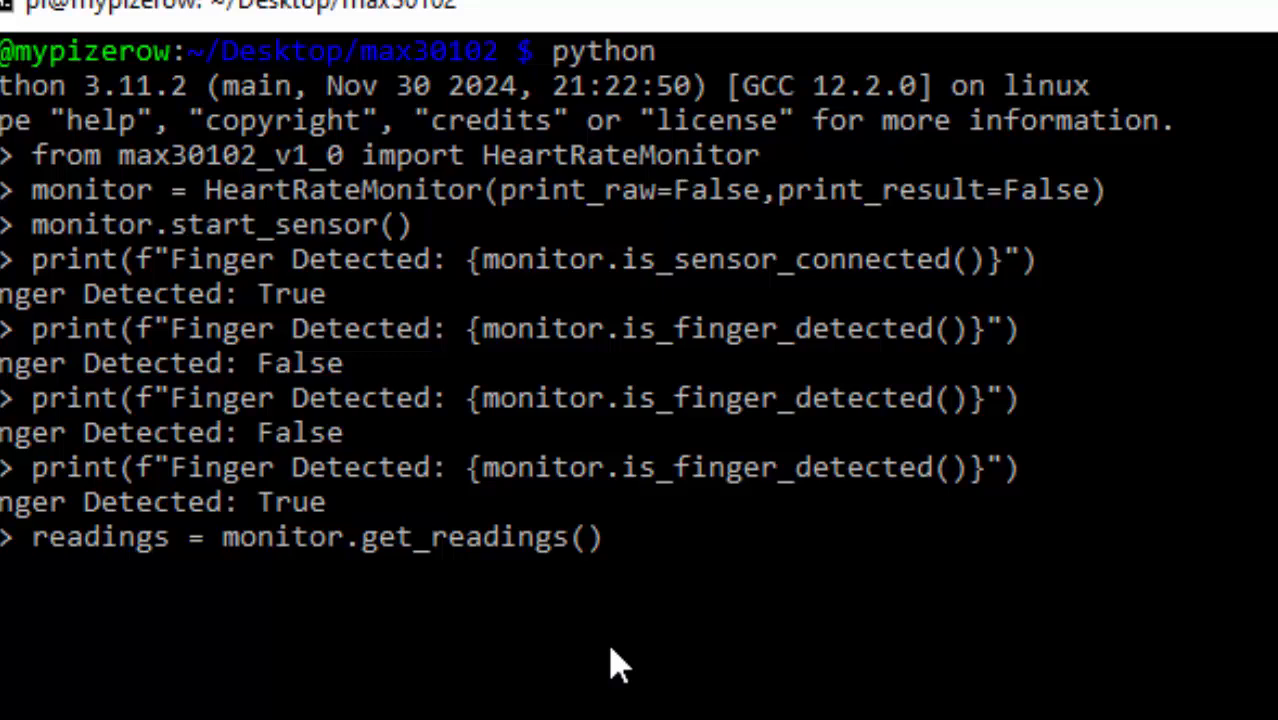
Start typing readings to display the stored reading values
{"action": "type", "text": "readings"}
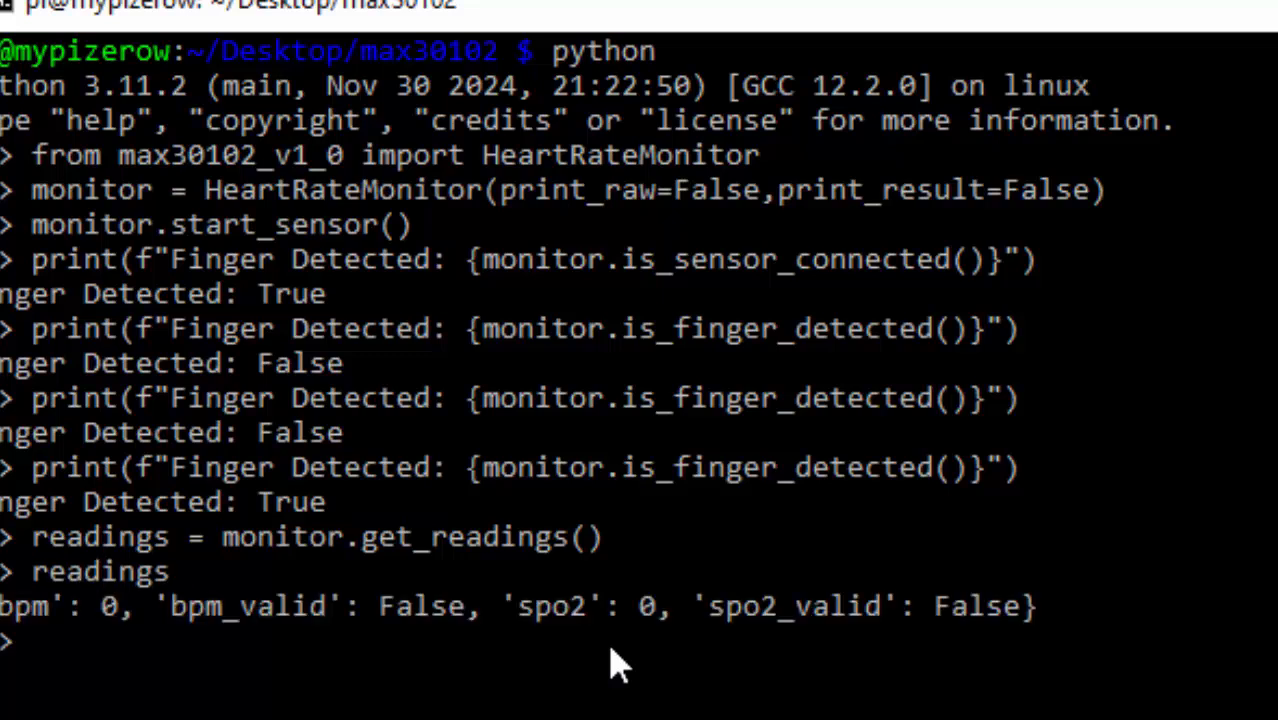
{"action": "mouse_move", "coordinate": [333, 638]}
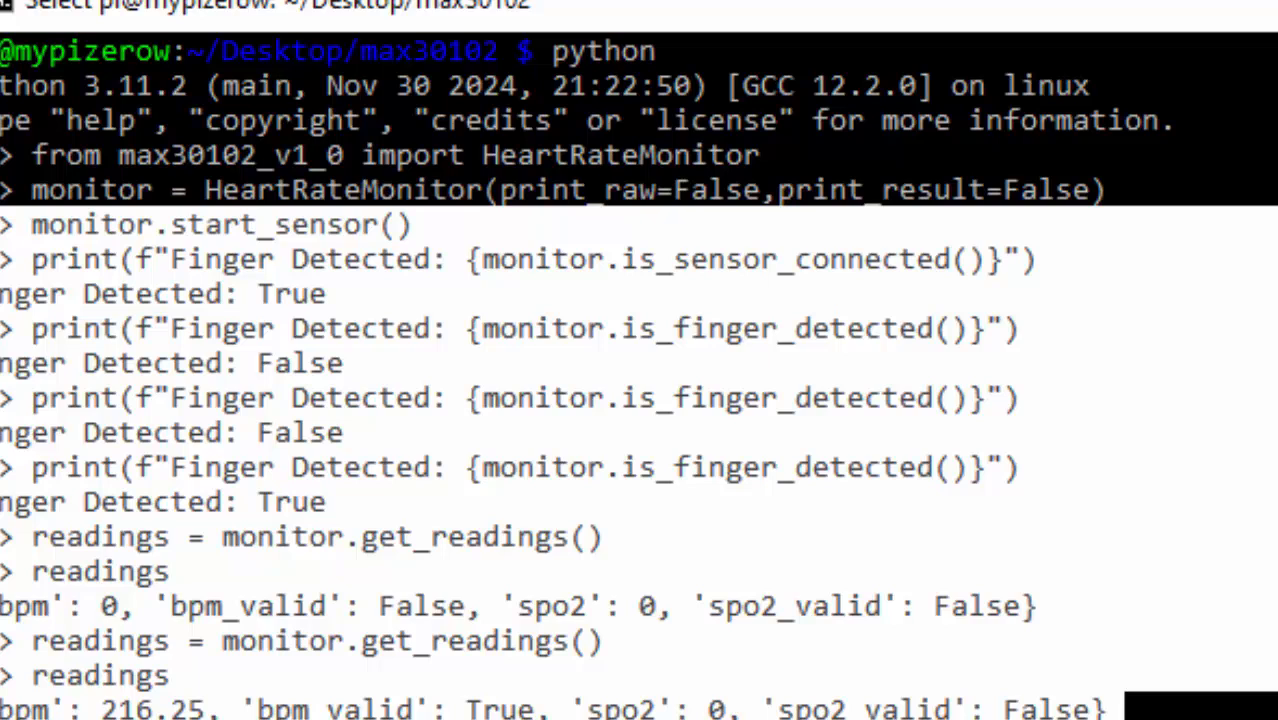
{"action": "mouse_move", "coordinate": [1237, 645]}
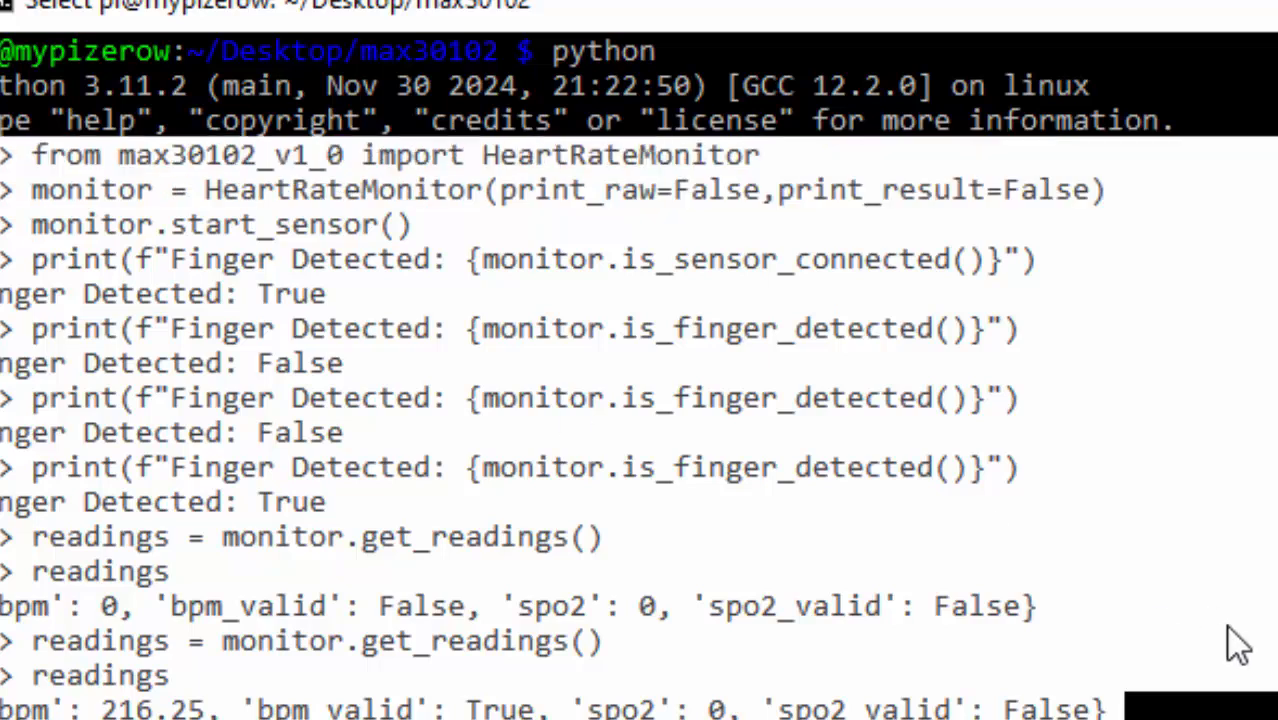
{"action": "mouse_move", "coordinate": [905, 435]}
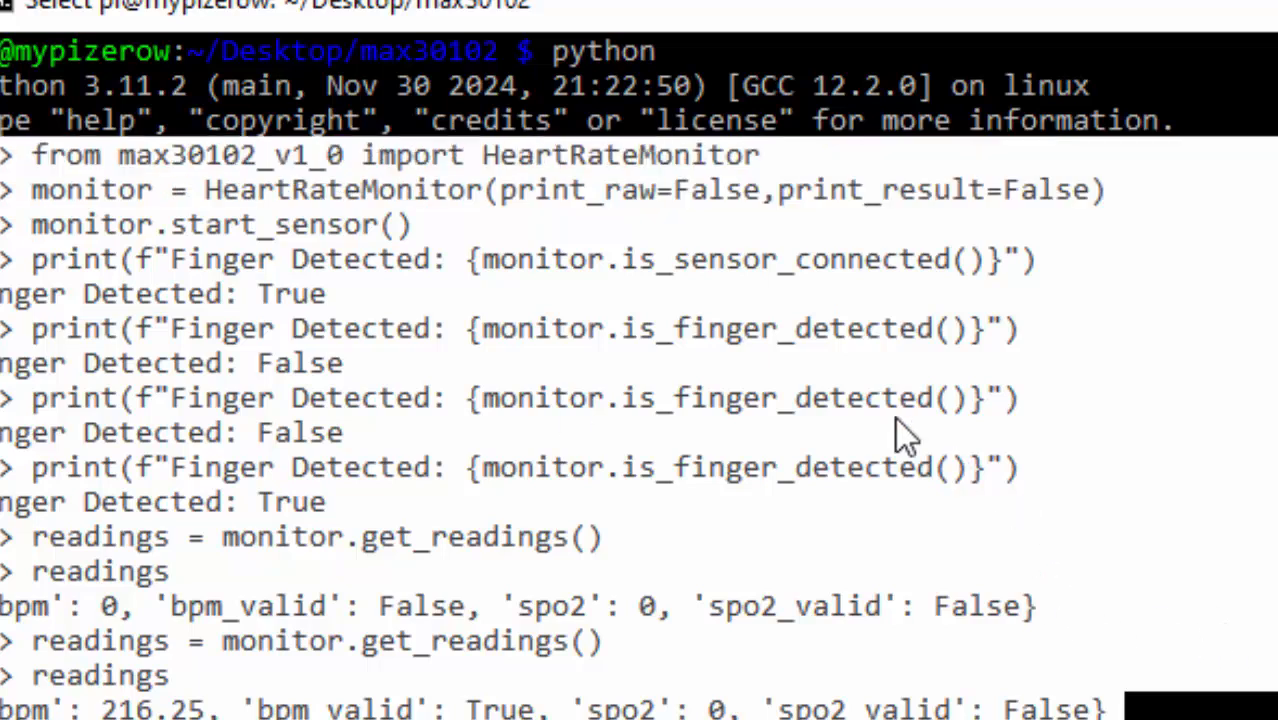